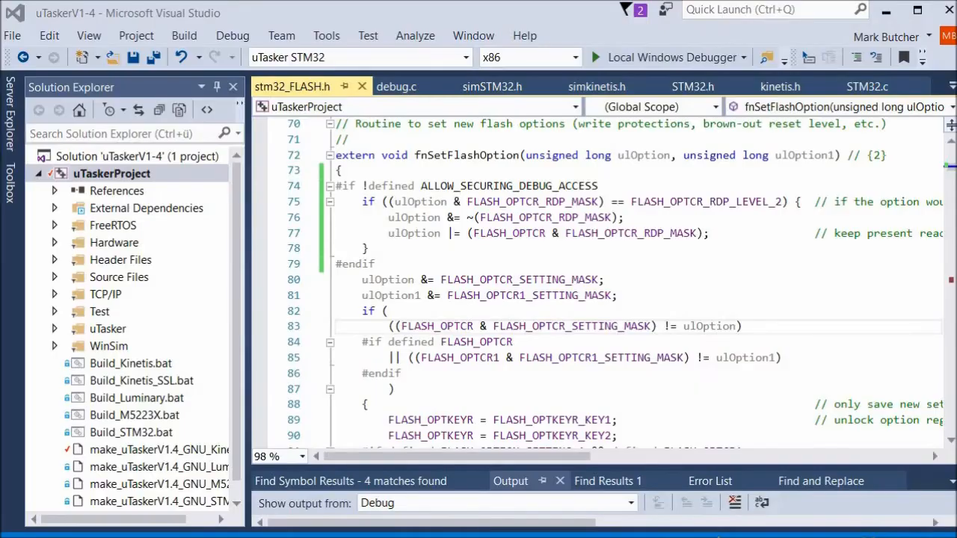
pyautogui.moveTo(591, 295)
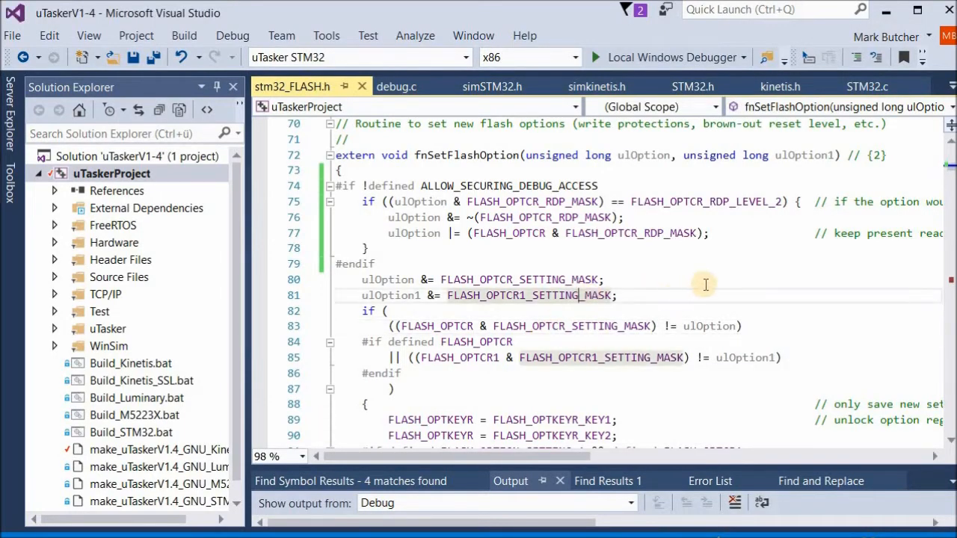
# Browse the I/O menu and start an md command at address 40023c.
pyautogui.scroll(3)
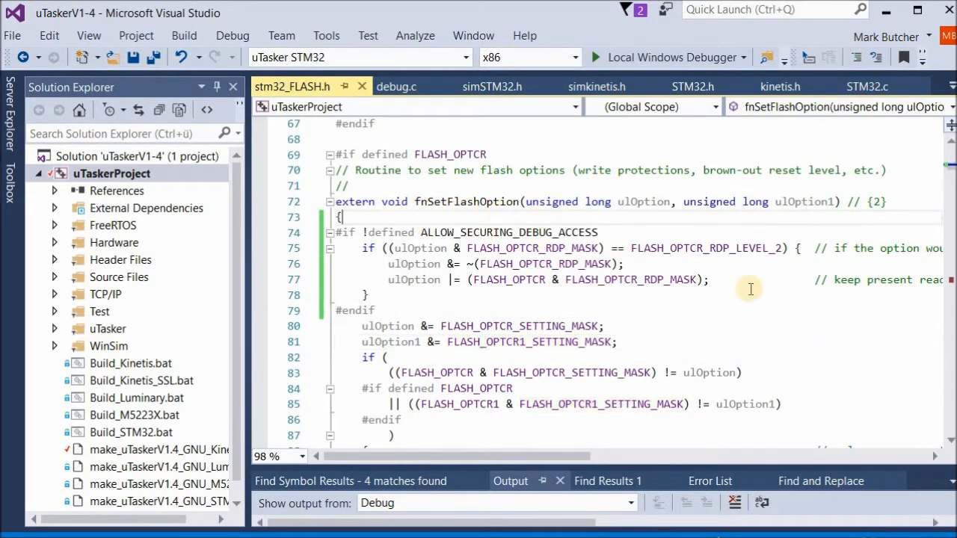
pyautogui.scroll(-3)
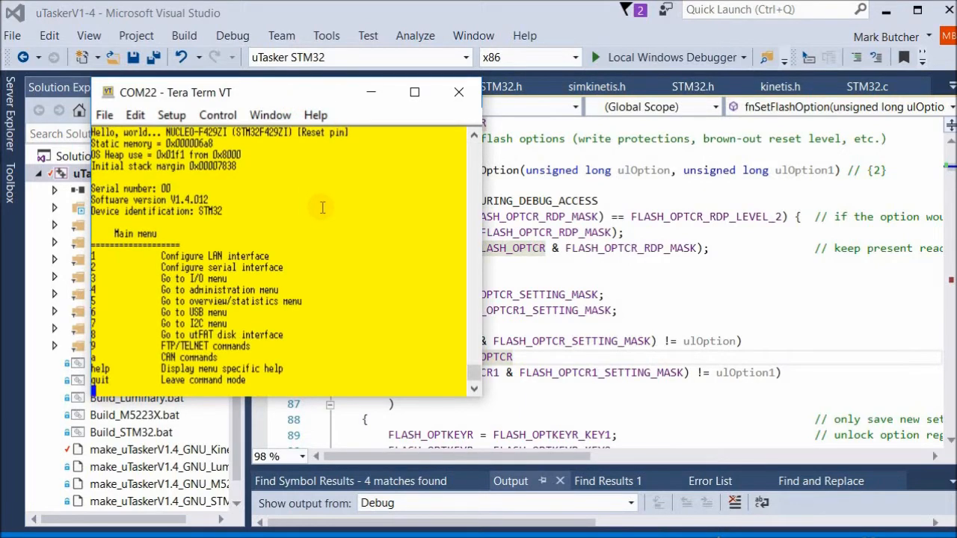
pyautogui.moveTo(331, 304)
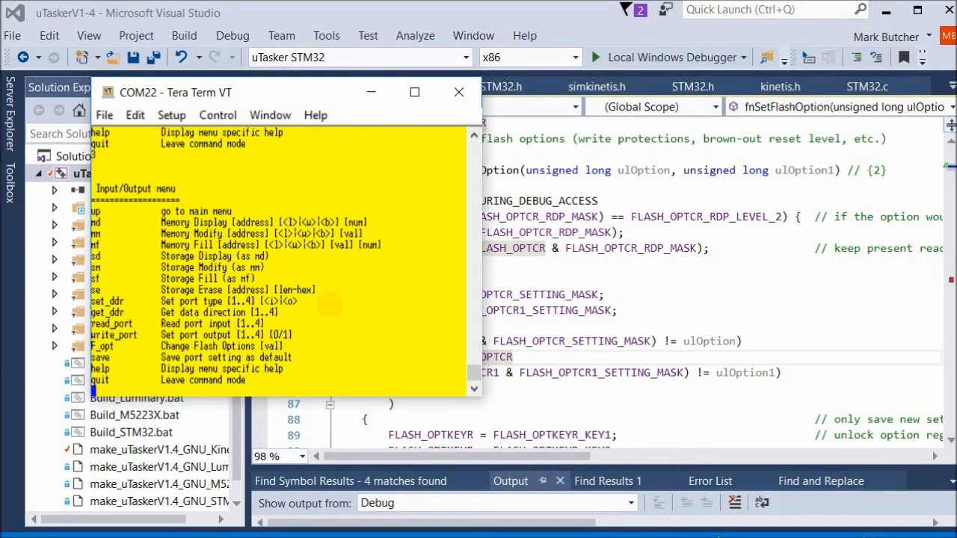
pyautogui.moveTo(331, 306)
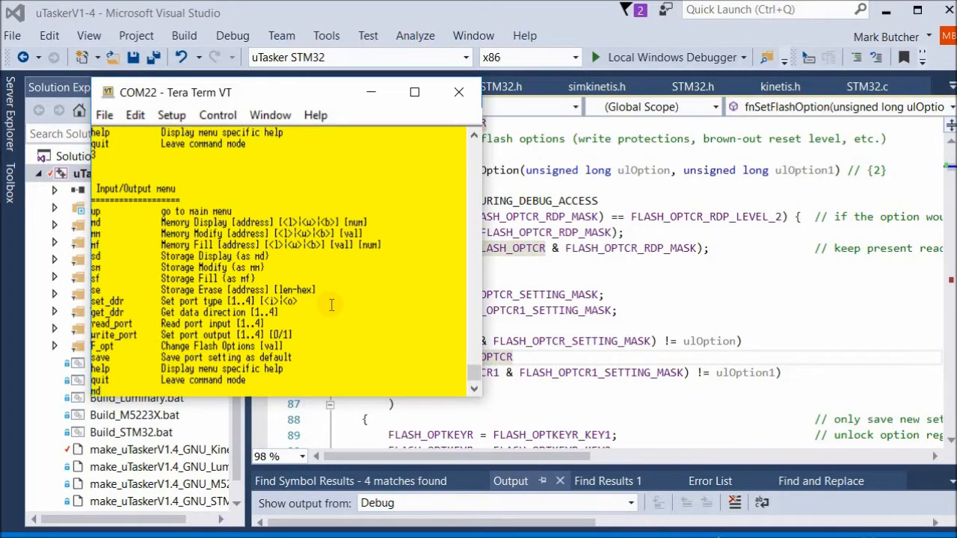
pyautogui.write('nd 40')
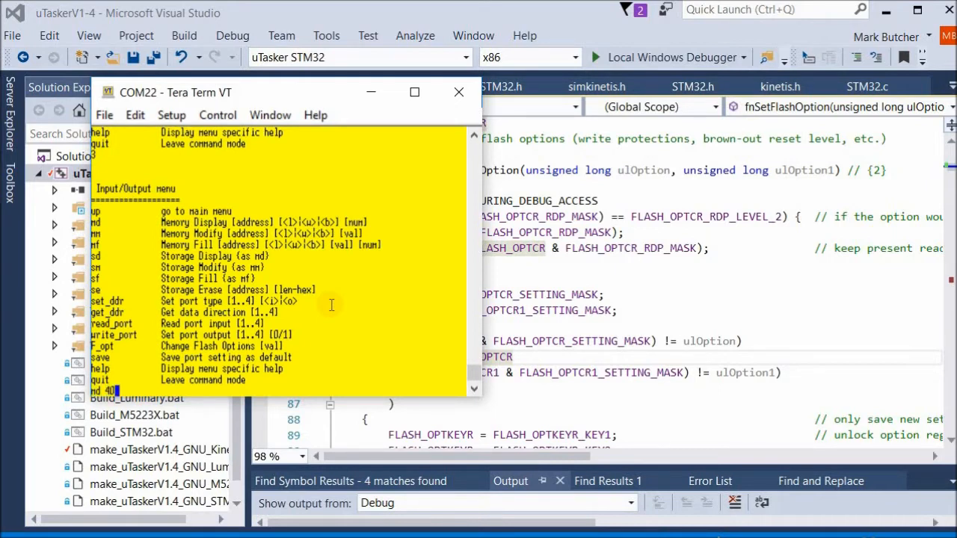
pyautogui.write('023c')
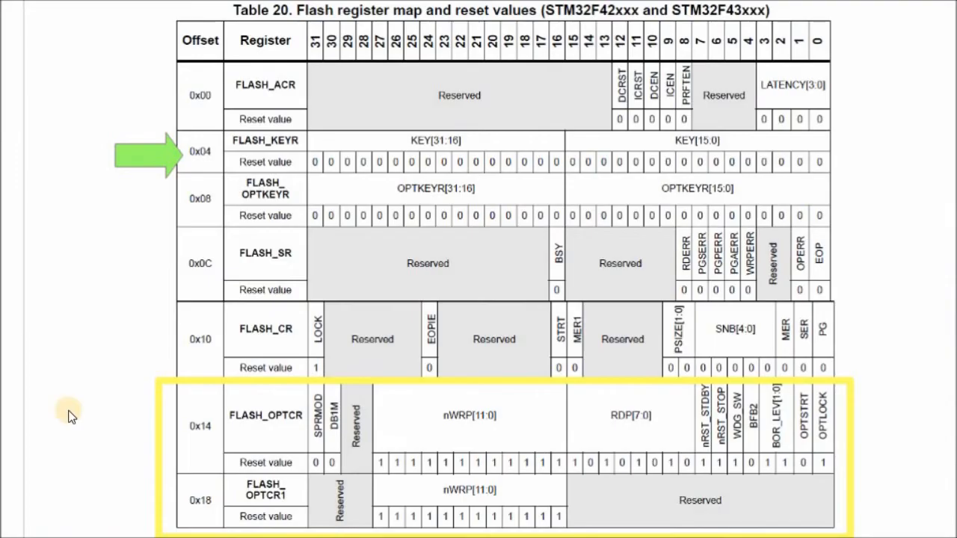
pyautogui.moveTo(88, 306)
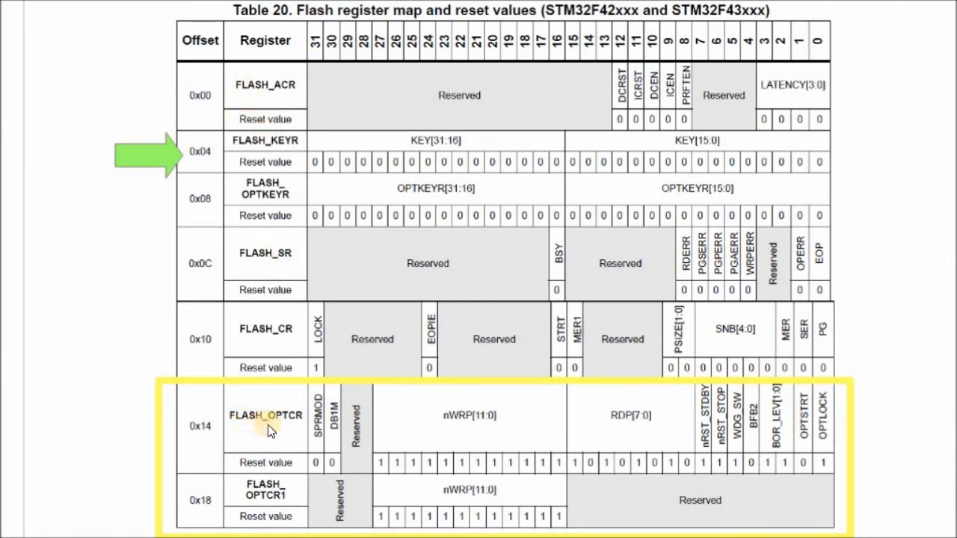
pyautogui.moveTo(232, 514)
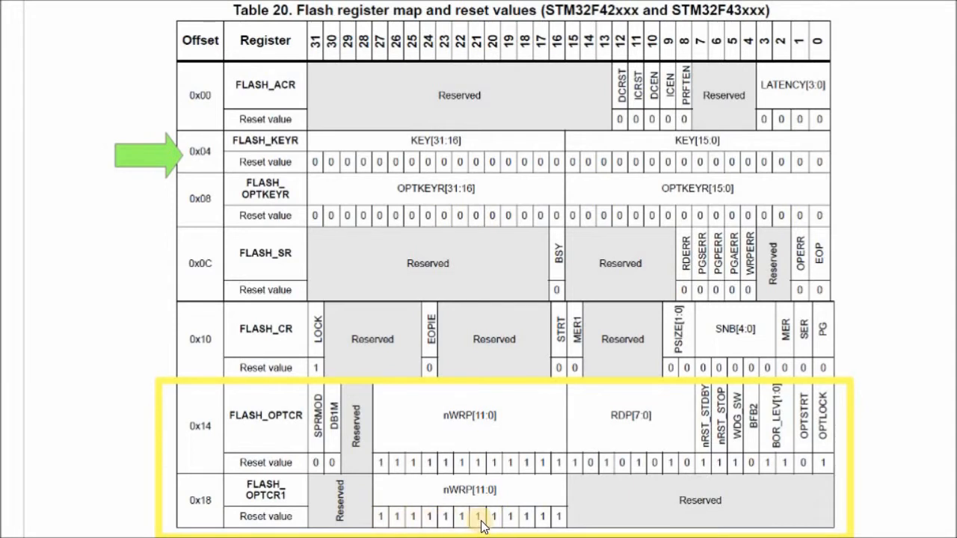
pyautogui.moveTo(374, 434)
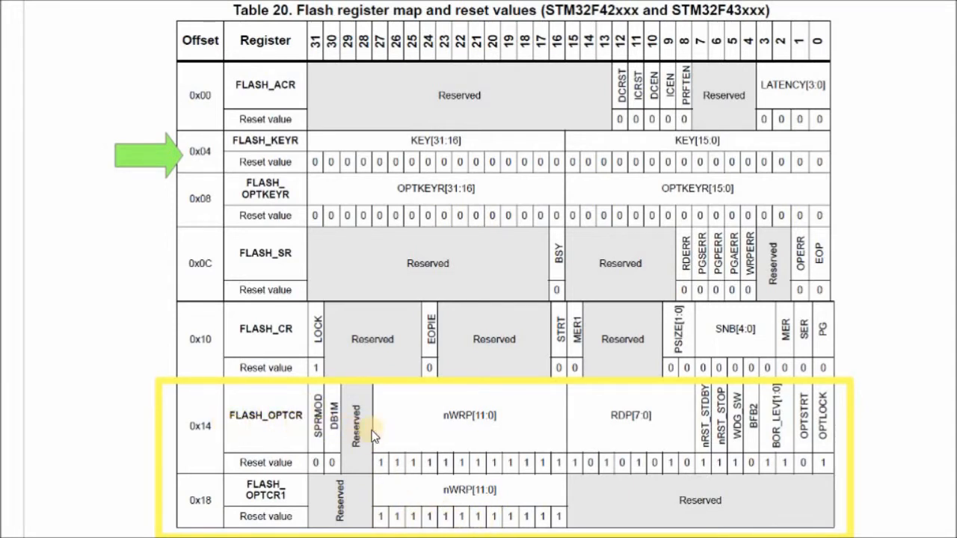
pyautogui.moveTo(530, 418)
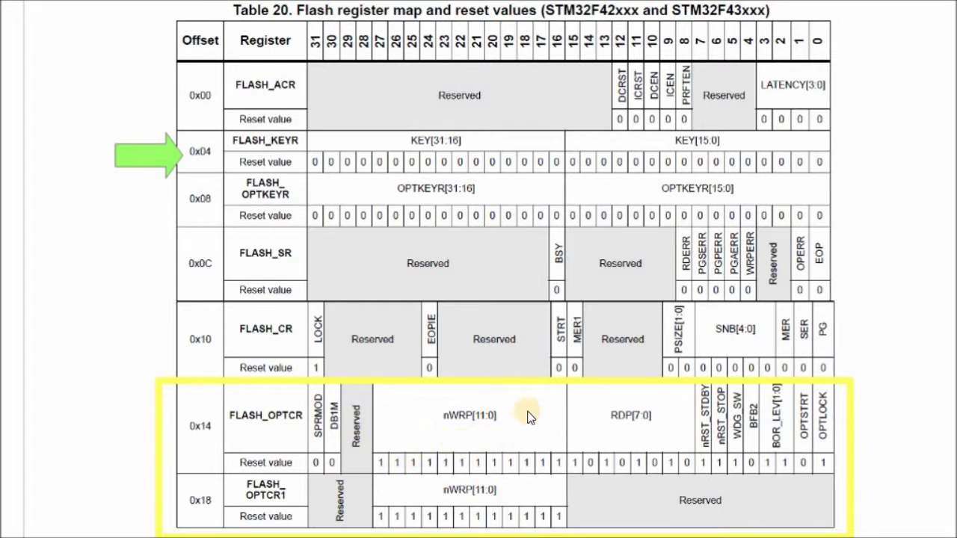
pyautogui.moveTo(436, 440)
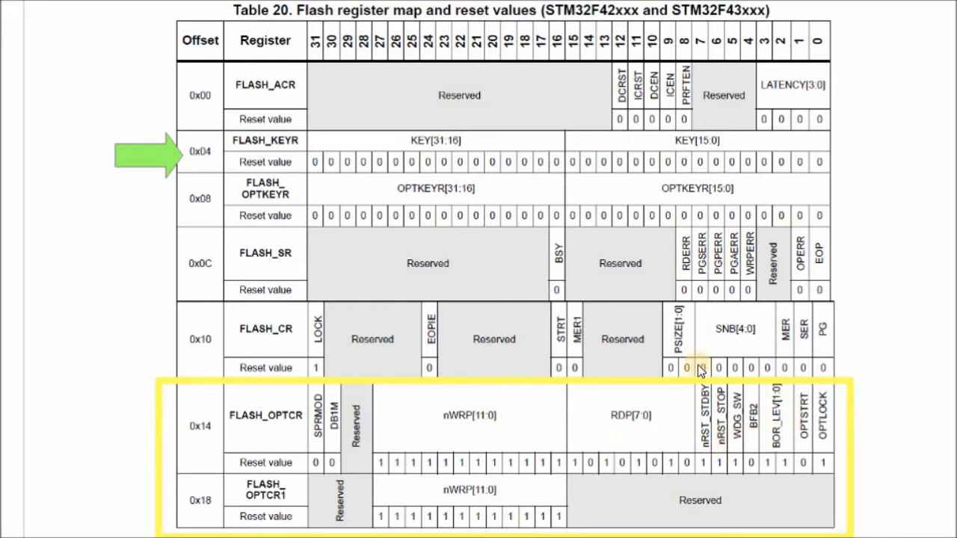
pyautogui.moveTo(673, 395)
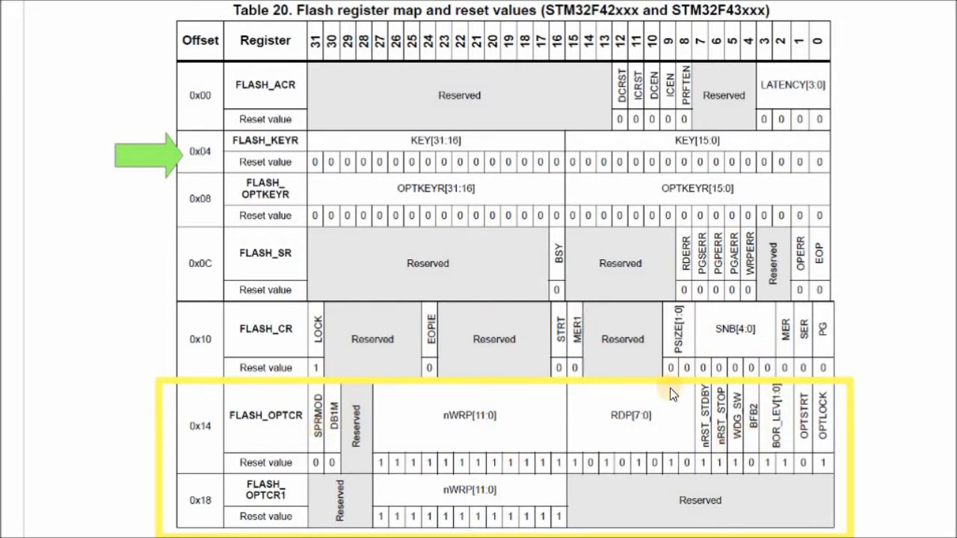
pyautogui.moveTo(700, 441)
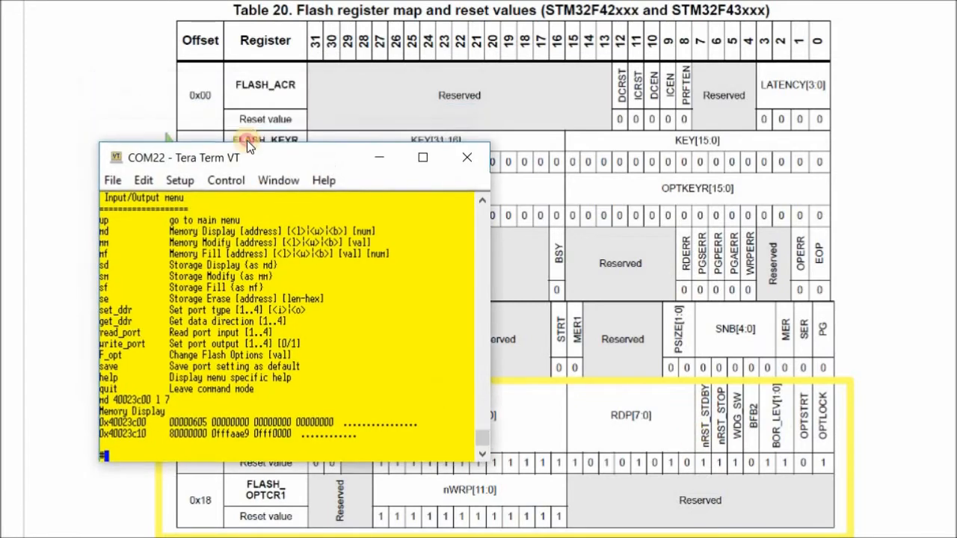
# Shift the terminal window left and copy the option register value 0fffaae9.
pyautogui.moveTo(179, 157); pyautogui.dragTo(150, 135)
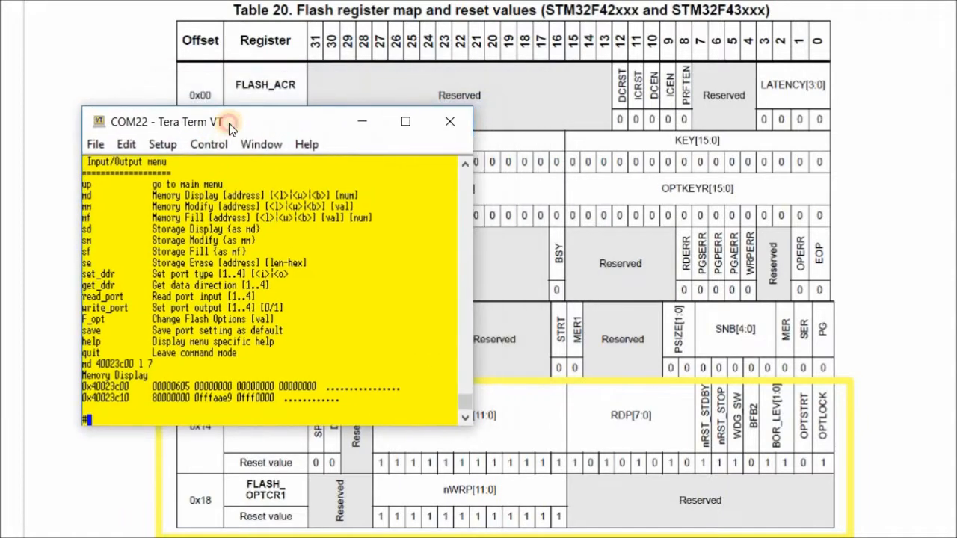
pyautogui.moveTo(225, 122); pyautogui.dragTo(202, 122)
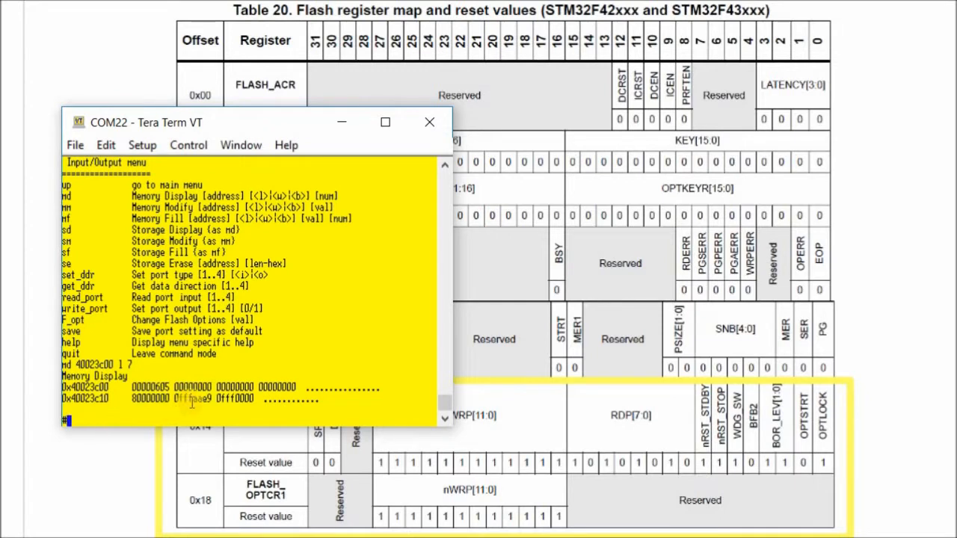
pyautogui.doubleClick(192, 399)
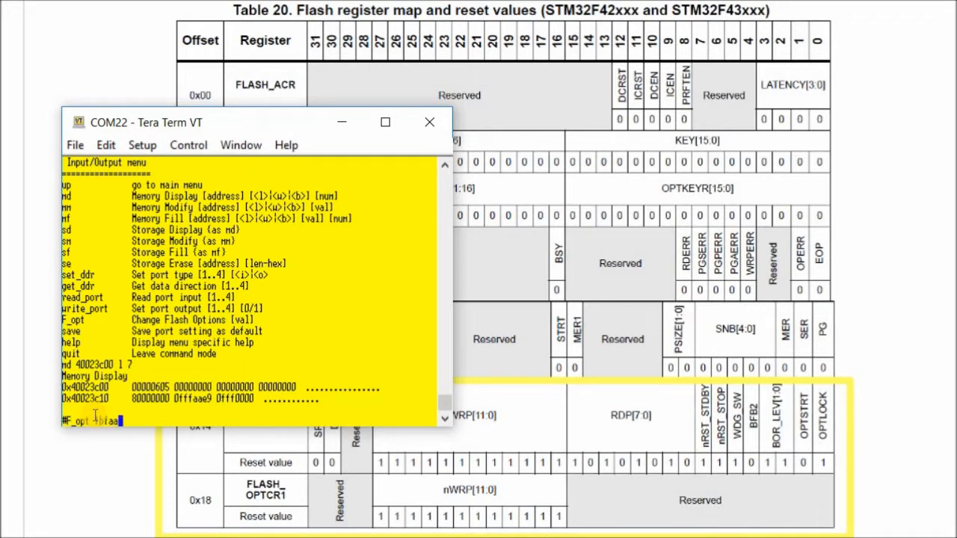
# Submit F_opt fbfaae9 to change the flash option bytes.
pyautogui.write('e9')
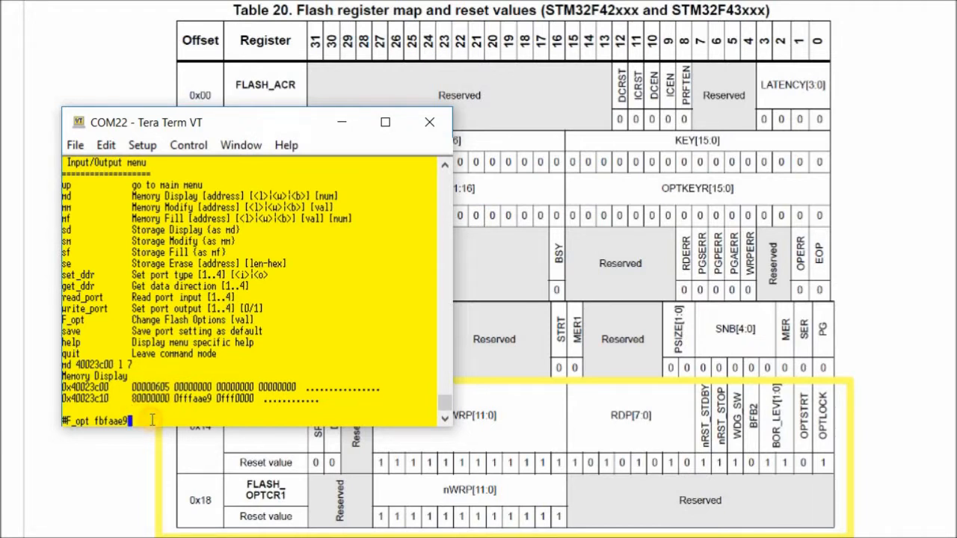
pyautogui.press('Return')
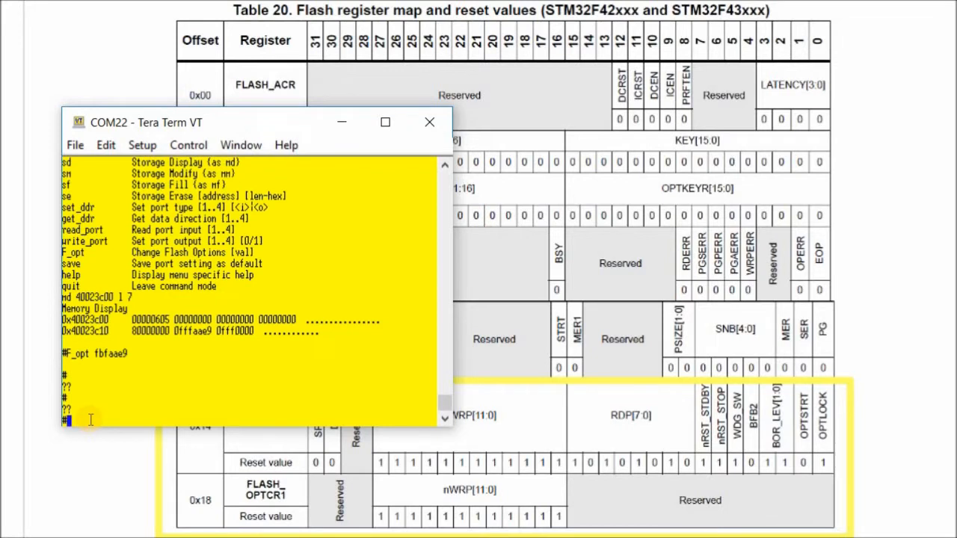
# Dump flash at 0x08040000 (all ffffffff) and attempt a write there, which fails.
pyautogui.write('s')
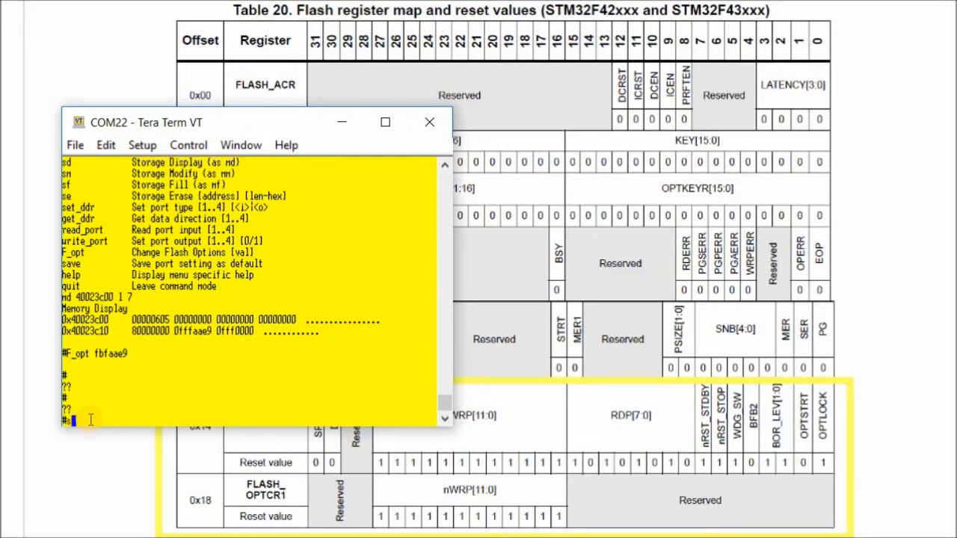
pyautogui.write('sd')
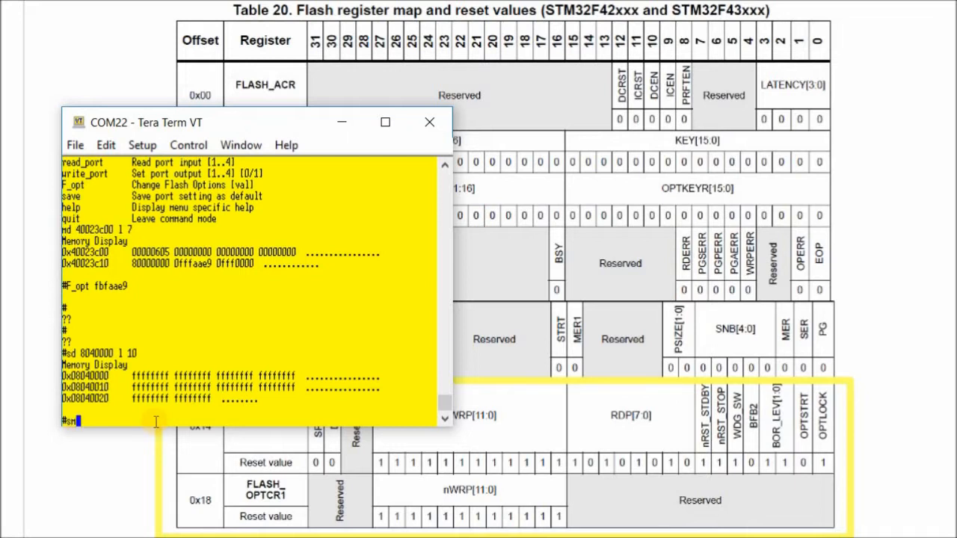
pyautogui.write('80')
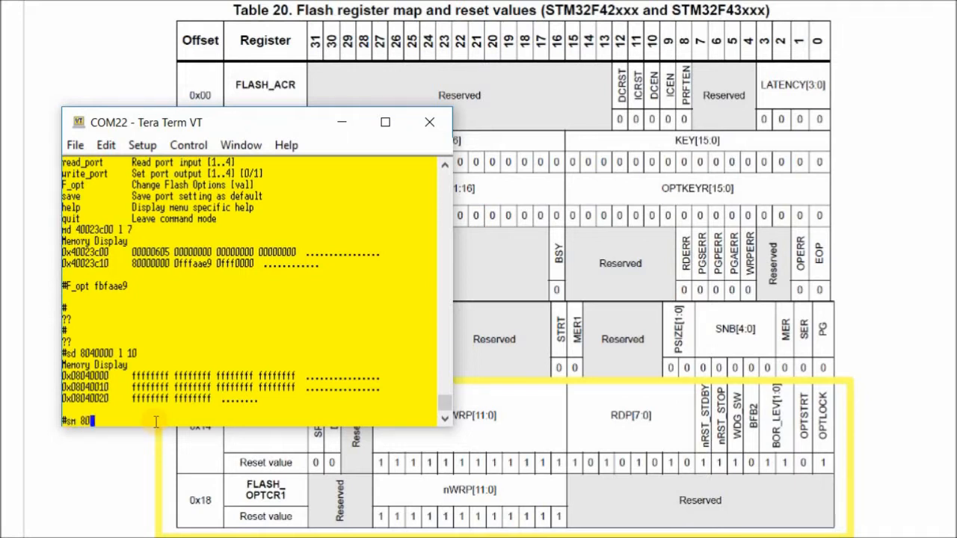
pyautogui.write('40000 1 55')
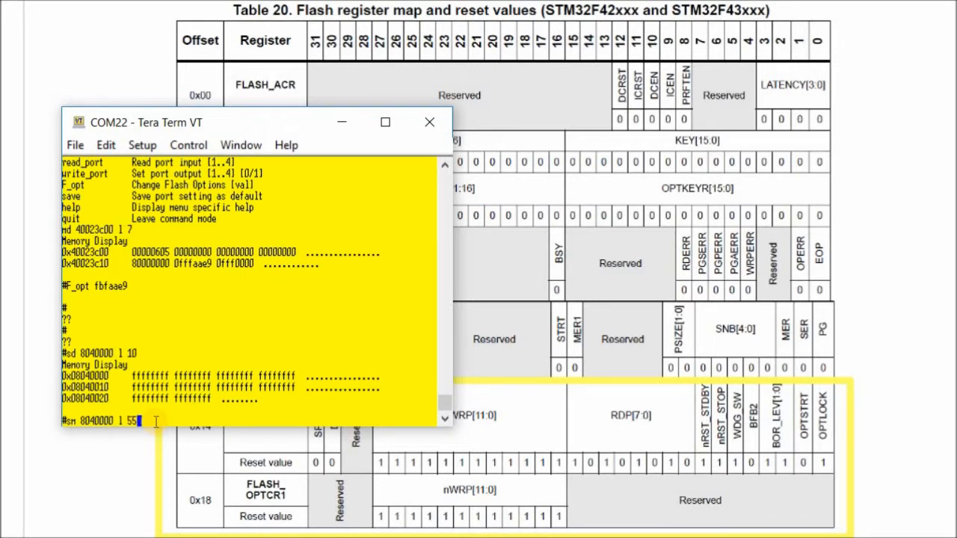
pyautogui.press('Return')
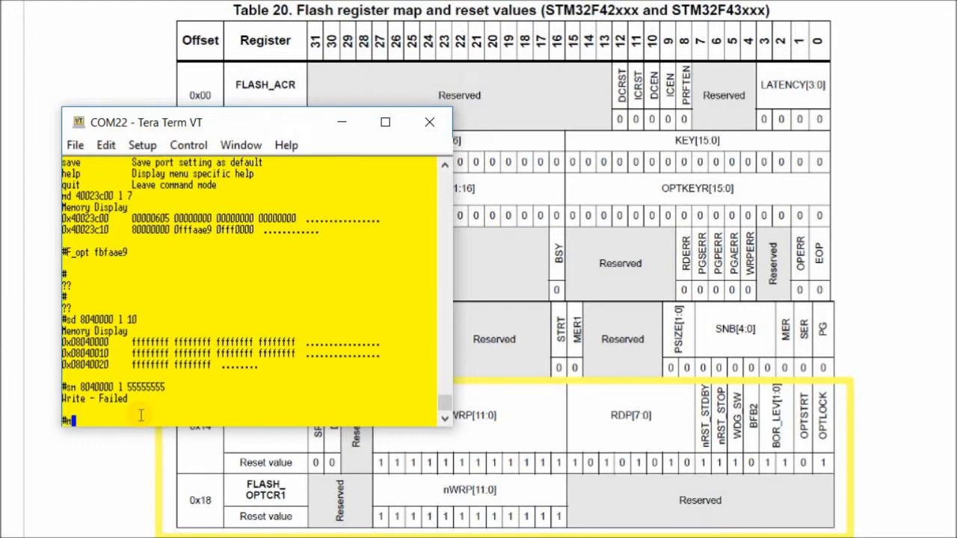
pyautogui.write('sd')
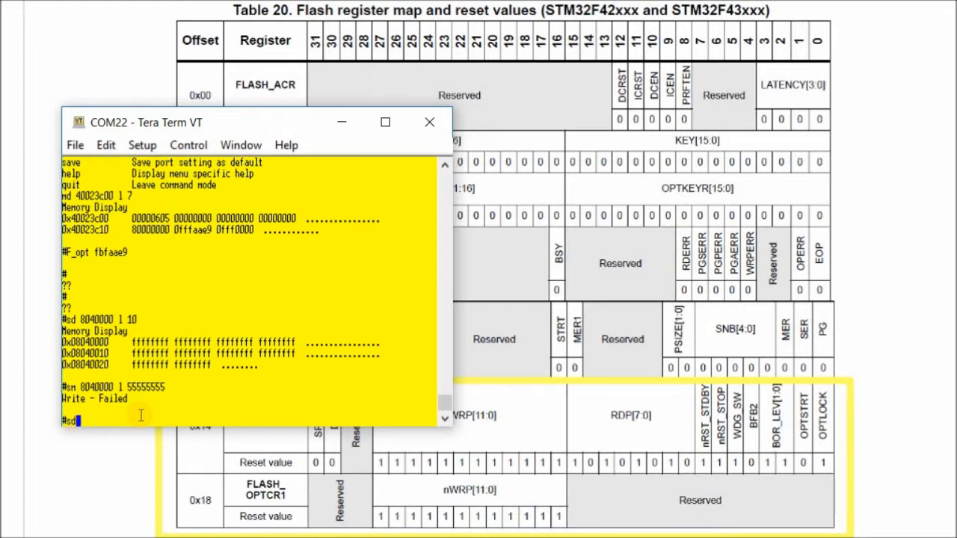
pyautogui.write('802')
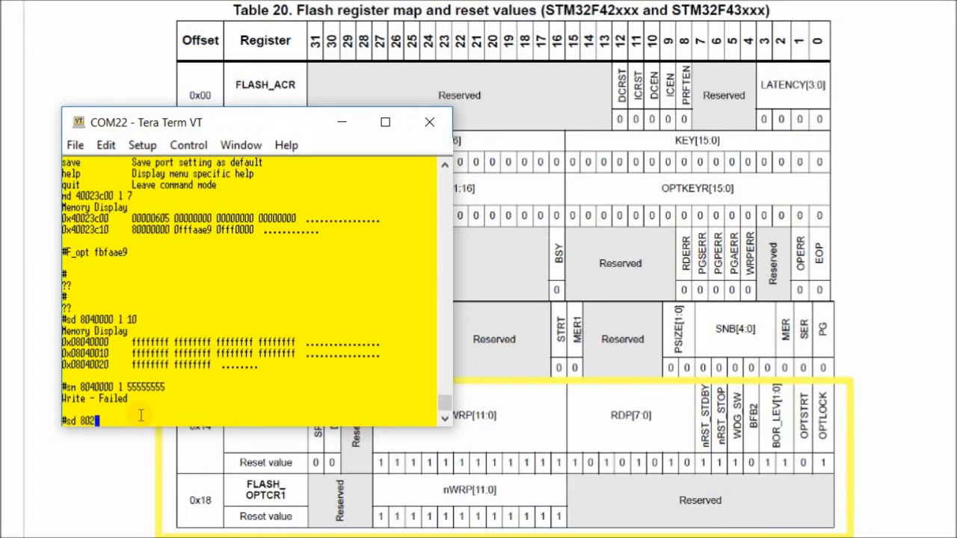
pyautogui.write('0000 1 10')
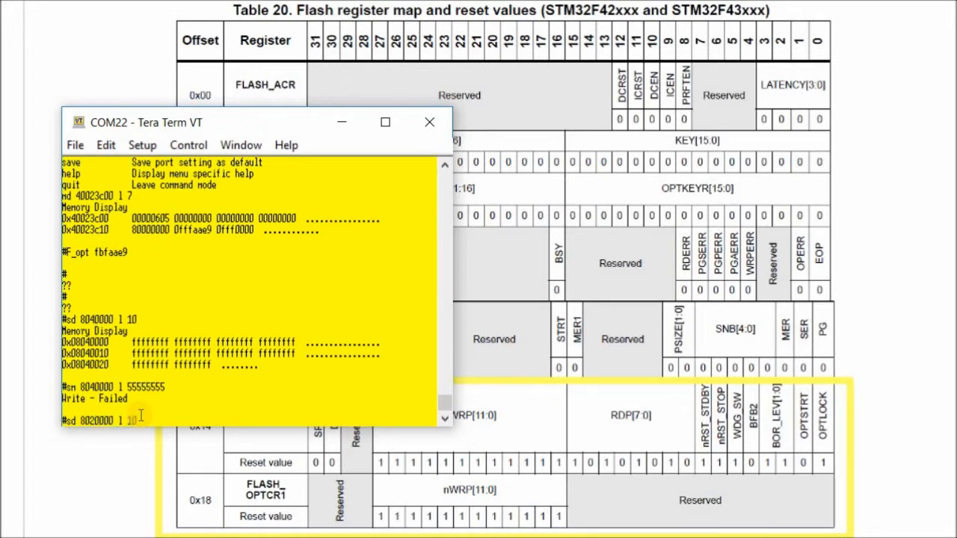
pyautogui.press('Return')
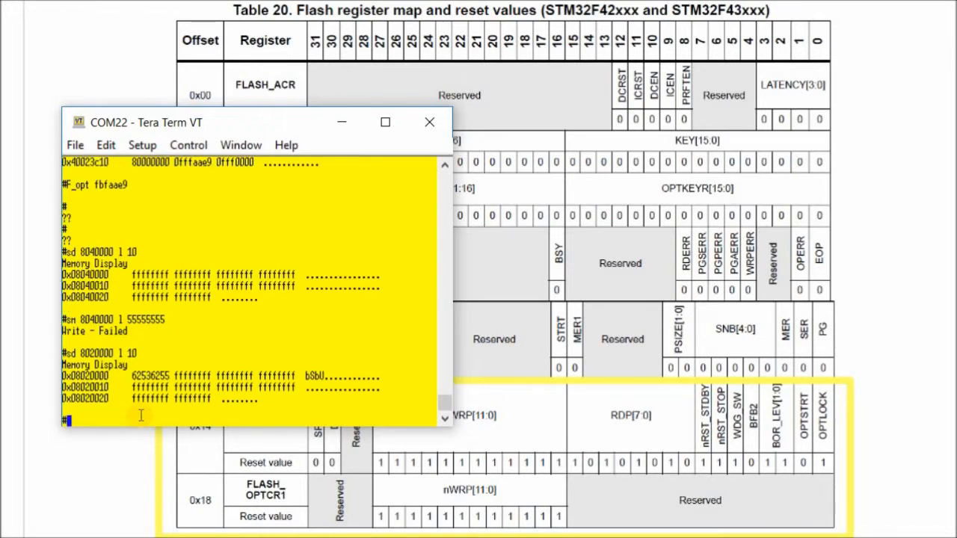
pyautogui.write('sm')
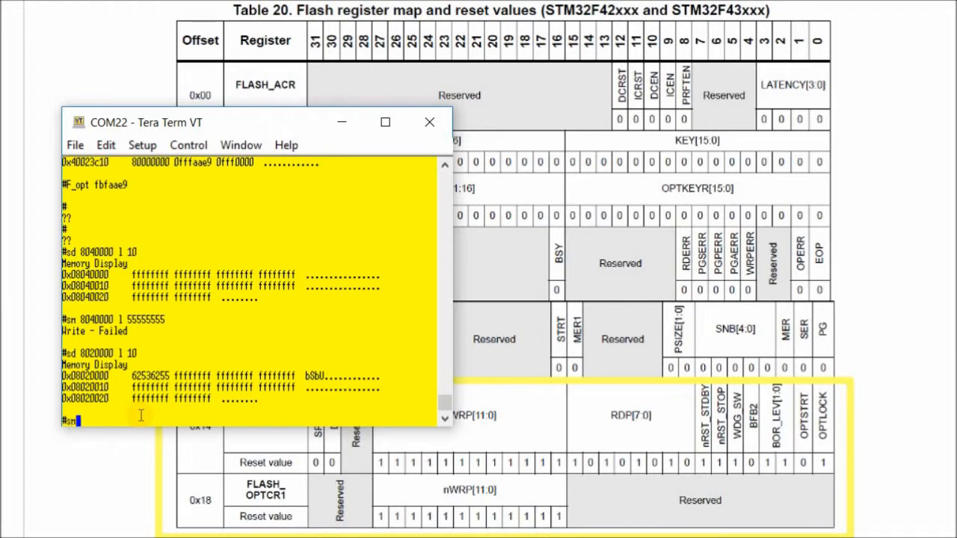
# Write aaaaaaaa to flash address 0x08020004 with sm, getting Write - OK.
pyautogui.write('80200')
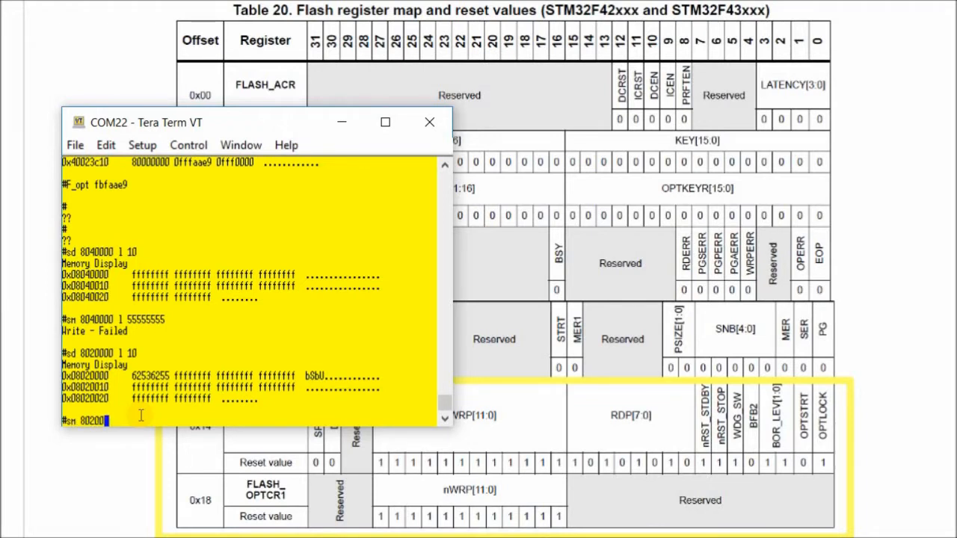
pyautogui.write('4')
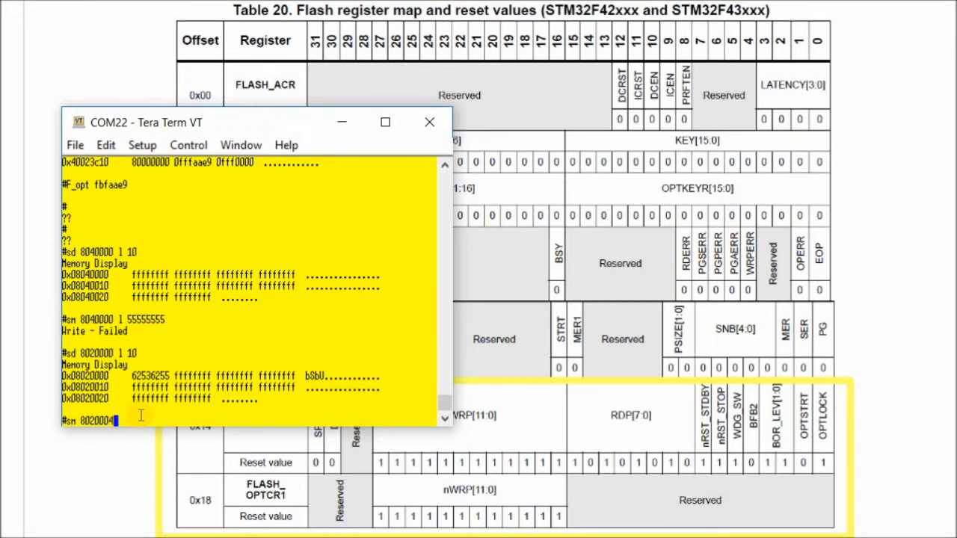
pyautogui.write('1 aaaaaa')
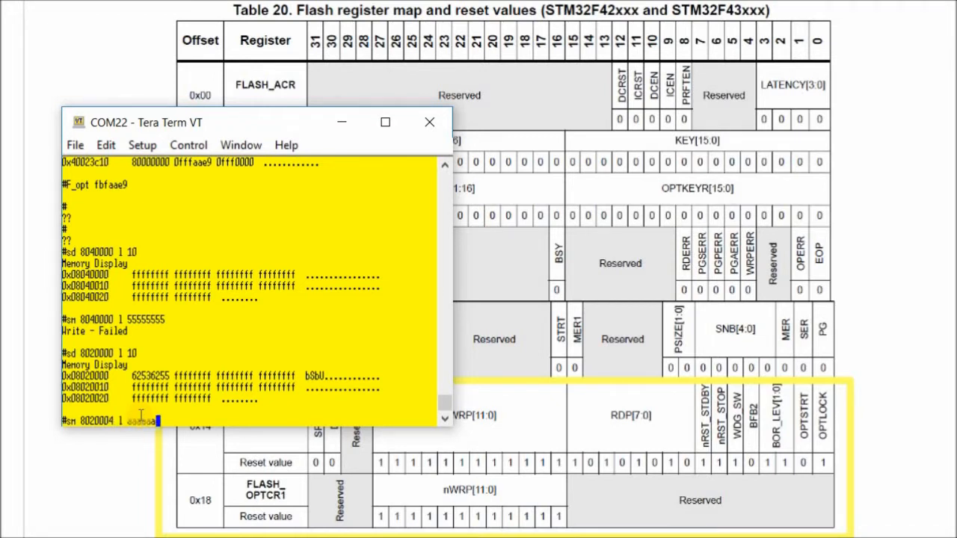
pyautogui.press('Return')
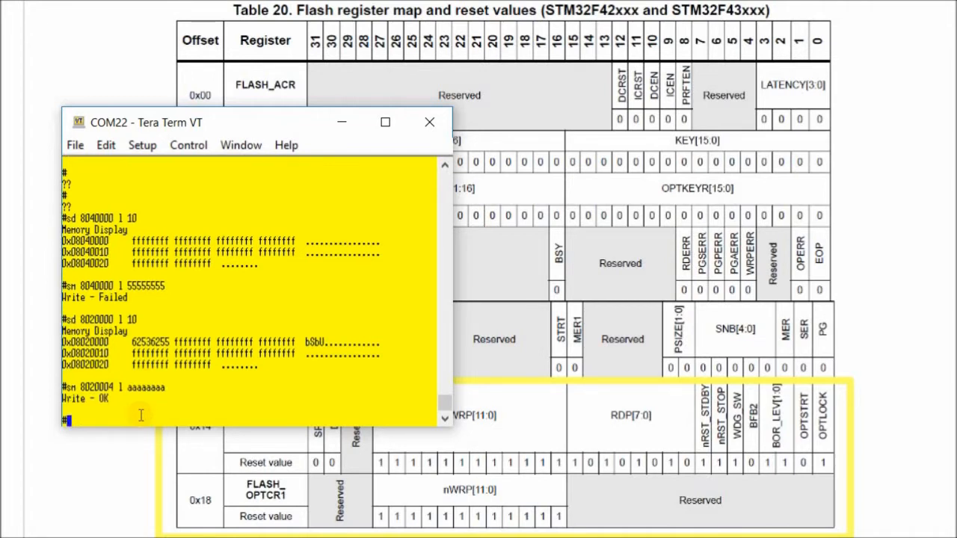
# Re-dump 0x08020000 to verify the write, then erase that sector with se 8020000 0.
pyautogui.write('sd 8020000 1 10')
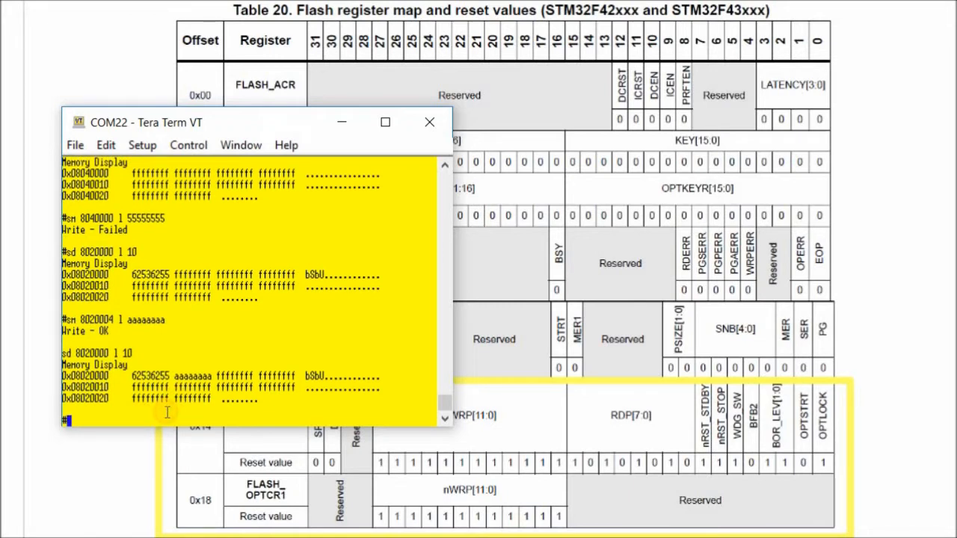
pyautogui.write('se')
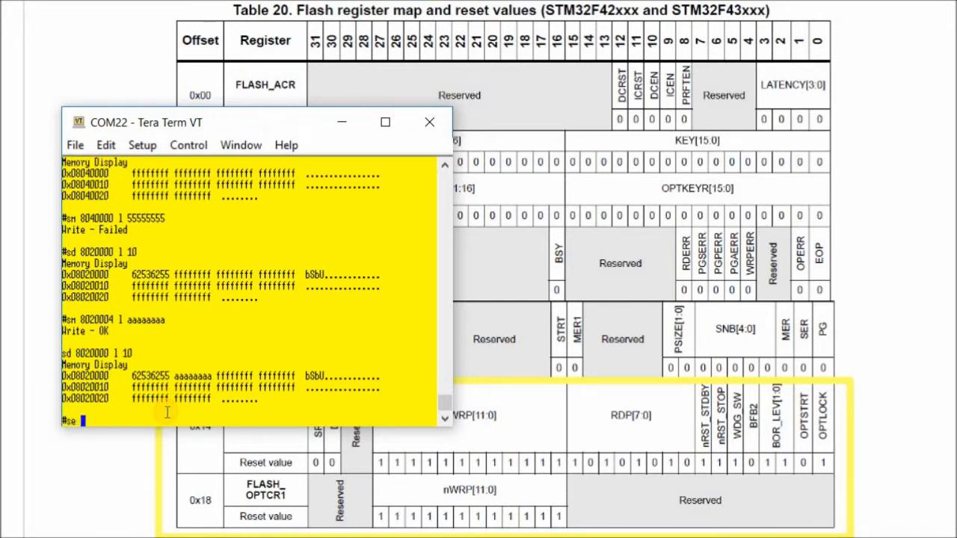
pyautogui.write('8020')
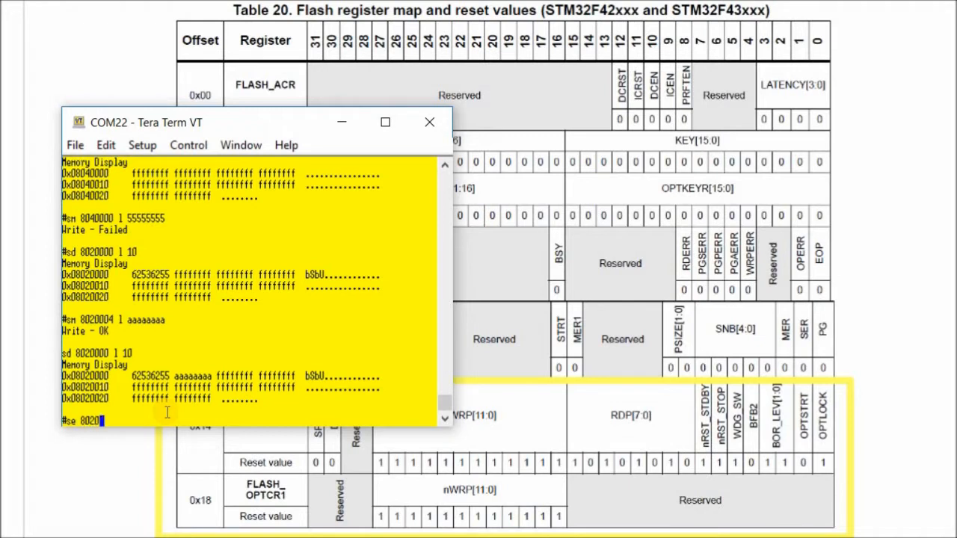
pyautogui.write('000 0')
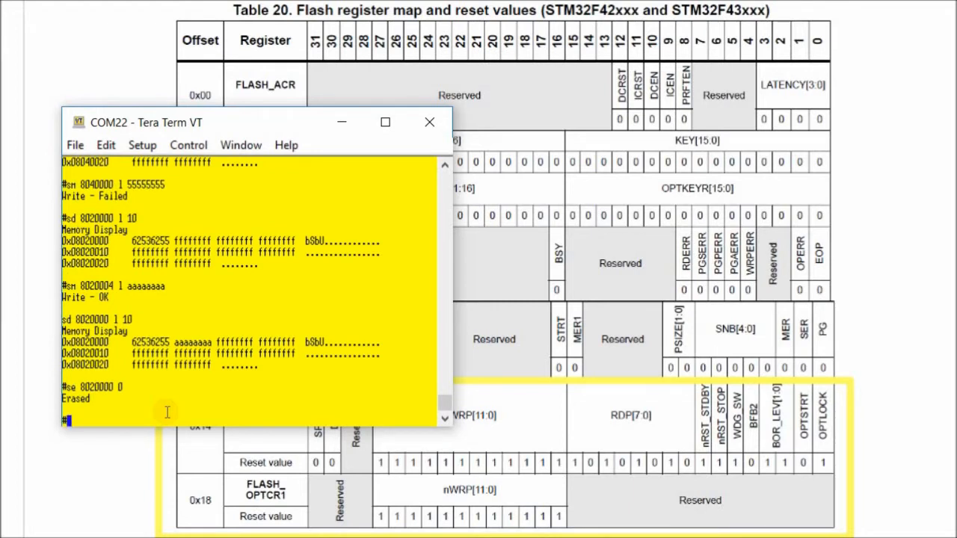
# Re-dump 0x08020000 to confirm the erased sector reads all ffffffff.
pyautogui.write('sd 8020000 1 10')
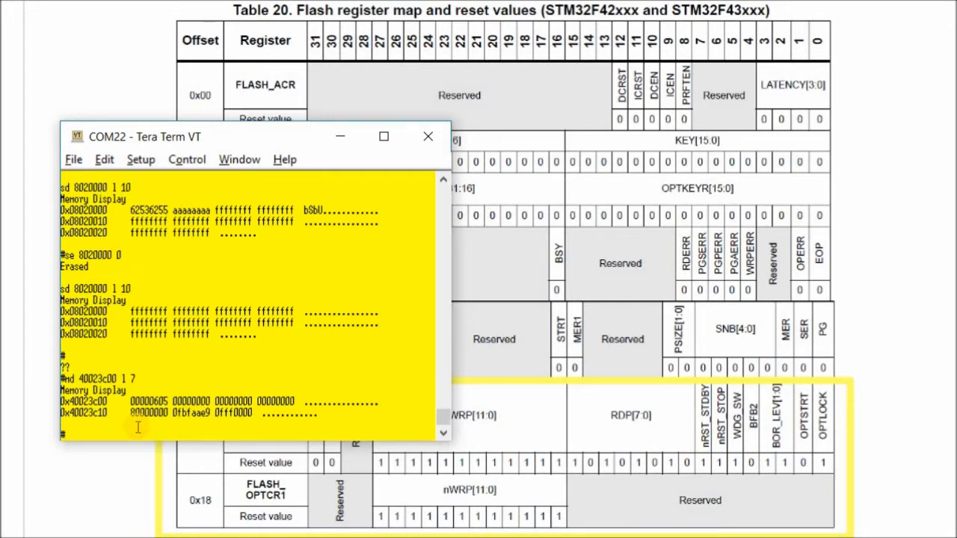
# Enter the F_opt fff00e9 command to set read protection level 1.
pyautogui.write('F_opt')
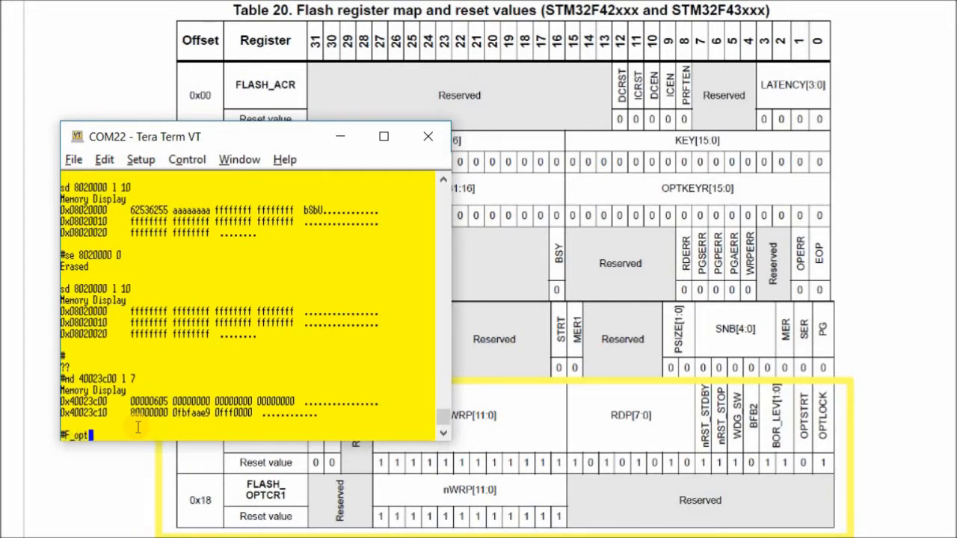
pyautogui.write('f')
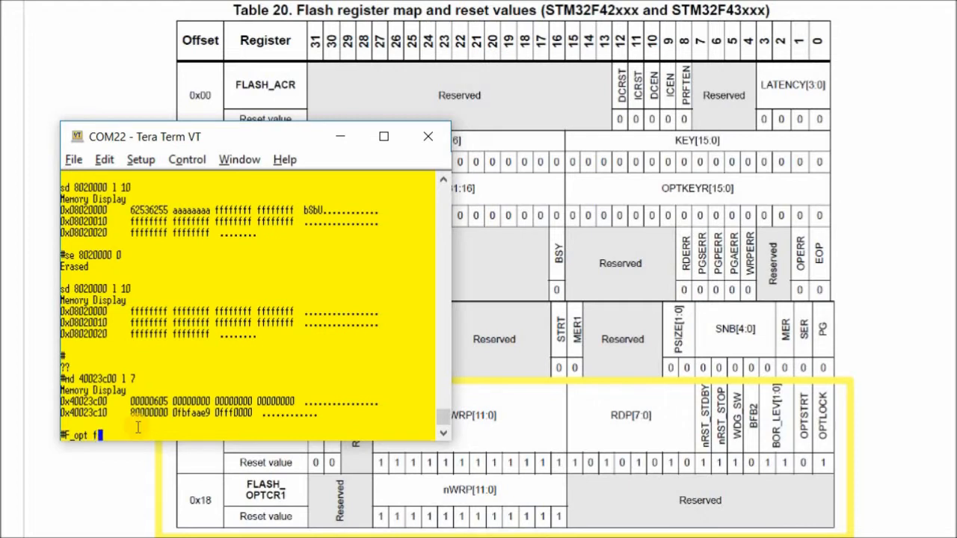
pyautogui.write('ff')
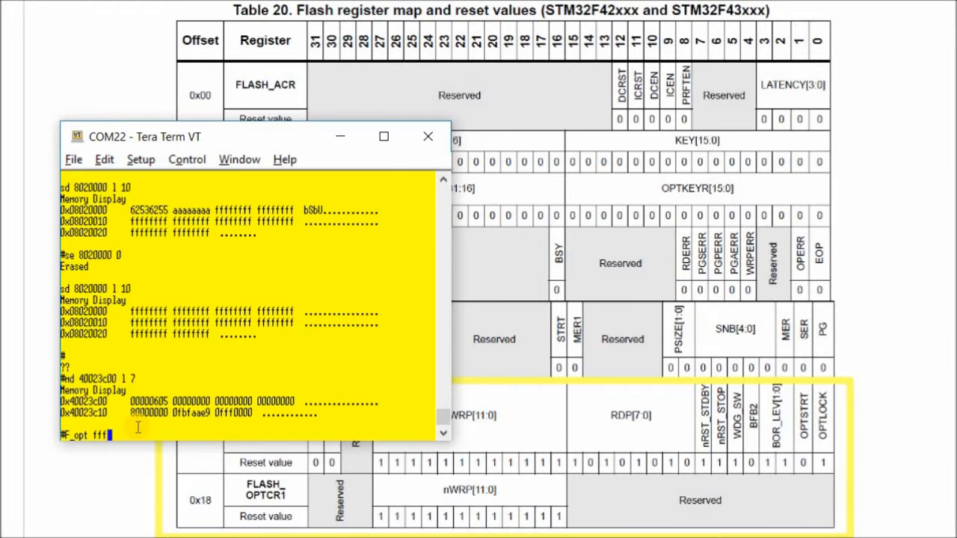
pyautogui.write('00')
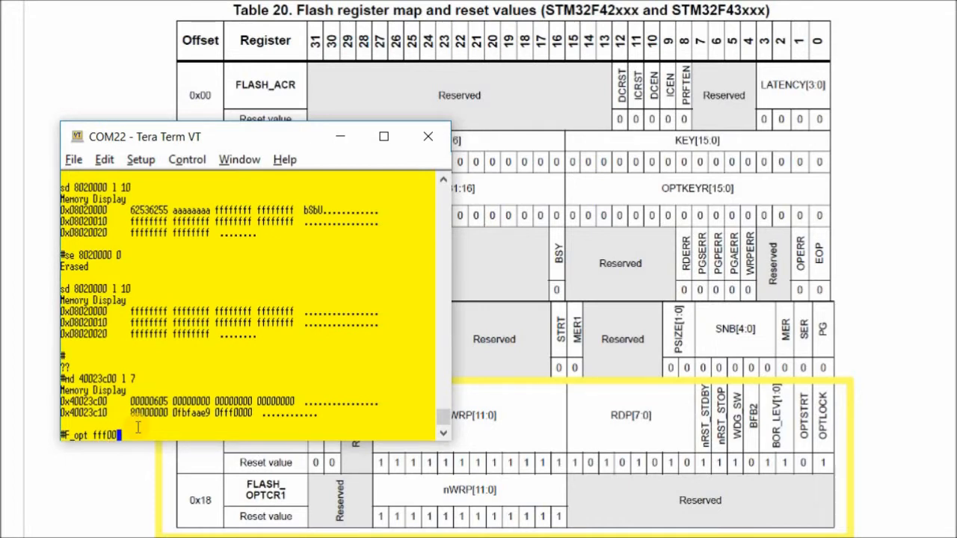
pyautogui.write('e9')
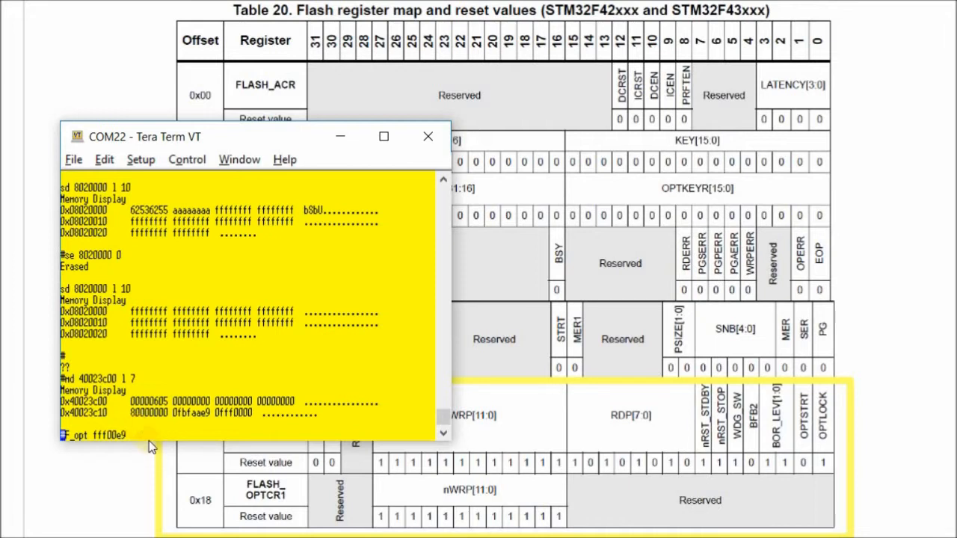
pyautogui.moveTo(97, 514)
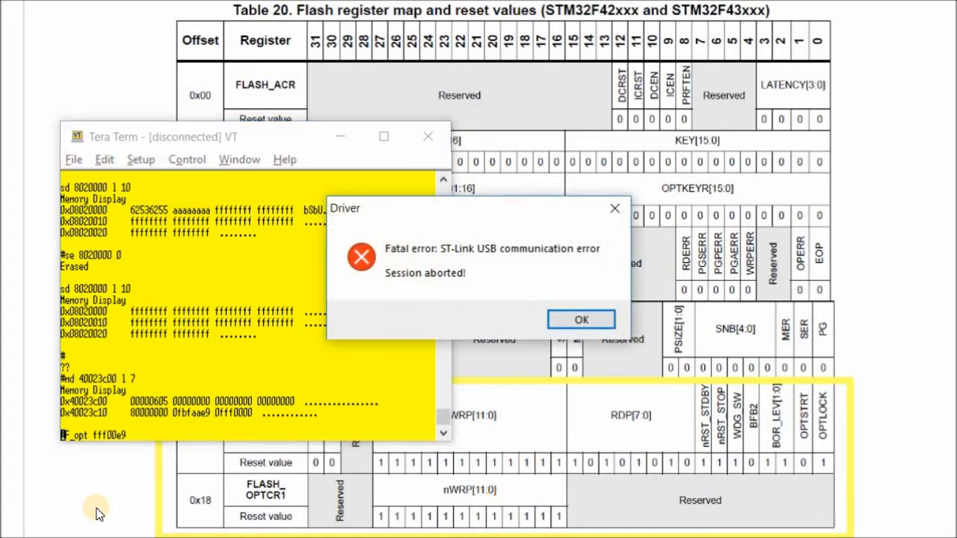
# Dismiss the ST-Link USB communication error dialog while the board reboots.
pyautogui.click(581, 319)
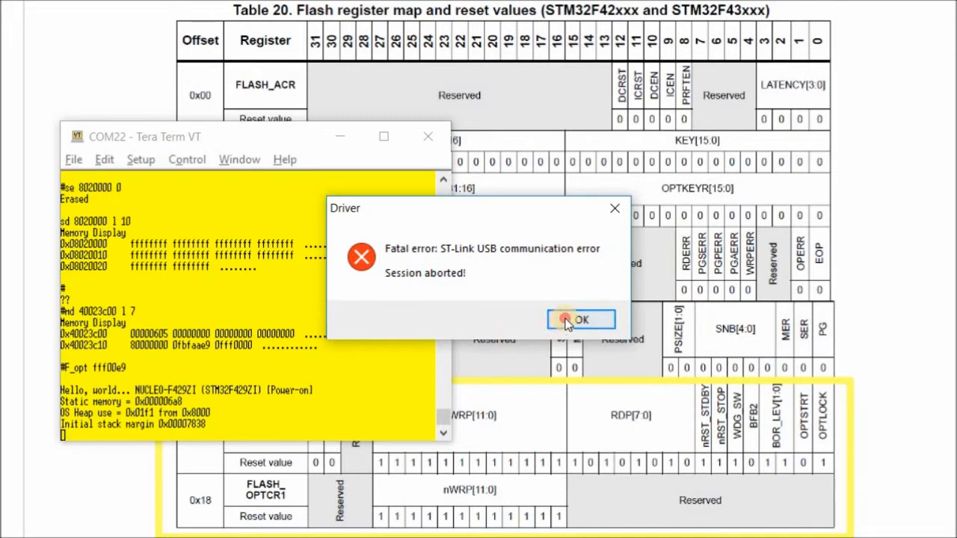
pyautogui.click(581, 319)
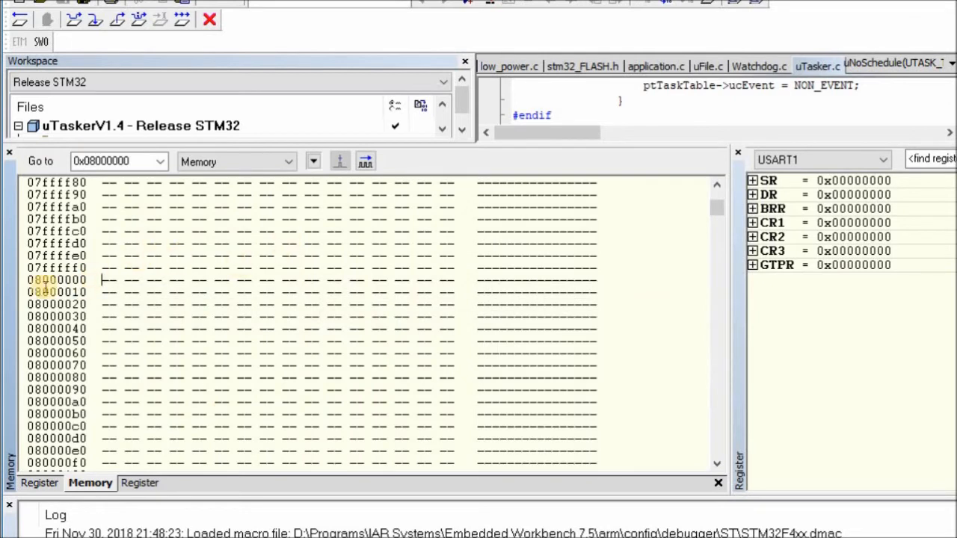
# Select the dashed-out, unreadable flash rows from 0x08000000 in the IAR Memory window.
pyautogui.moveTo(105, 280); pyautogui.dragTo(471, 409)
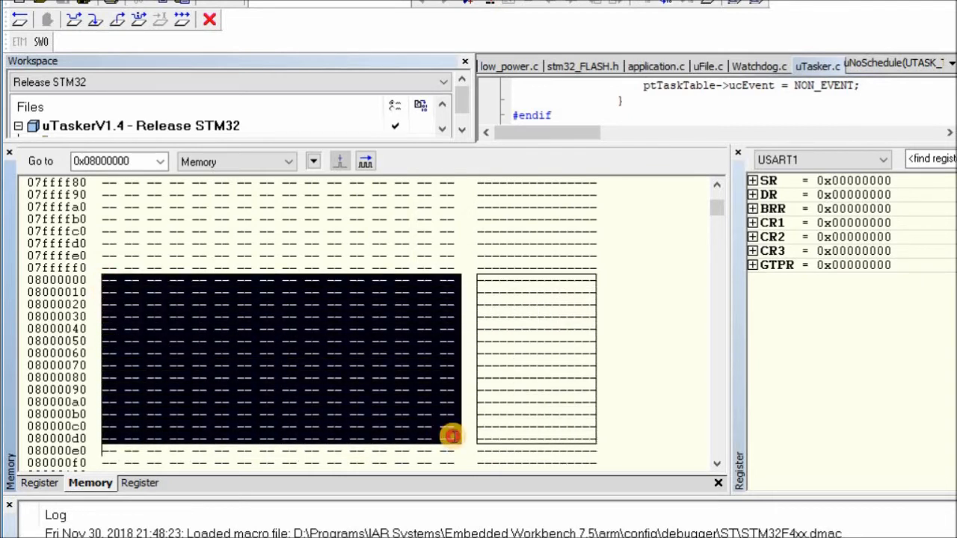
pyautogui.moveTo(119, 293)
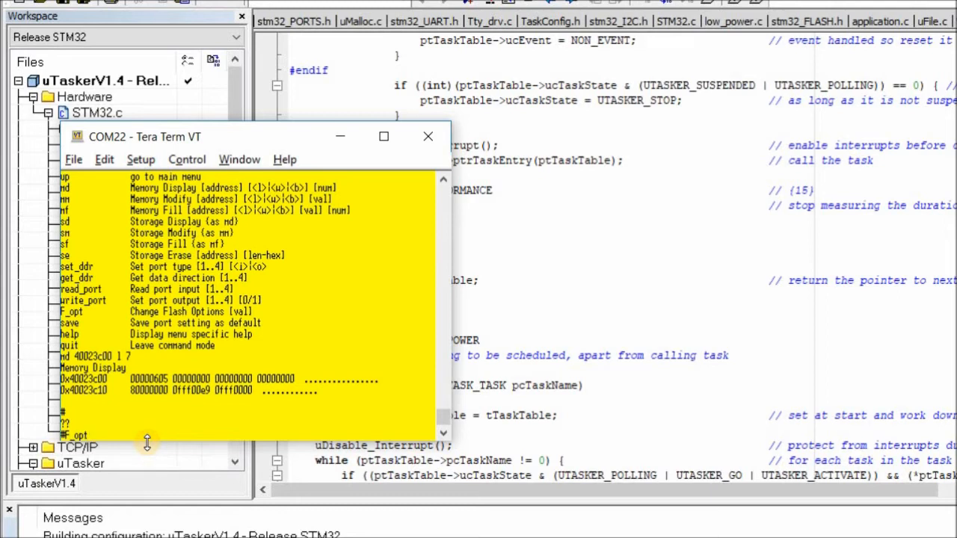
# Read the option register (0fff00e9) and start the 'F_opt fffaae9' level-0 command.
pyautogui.write('fffaa')
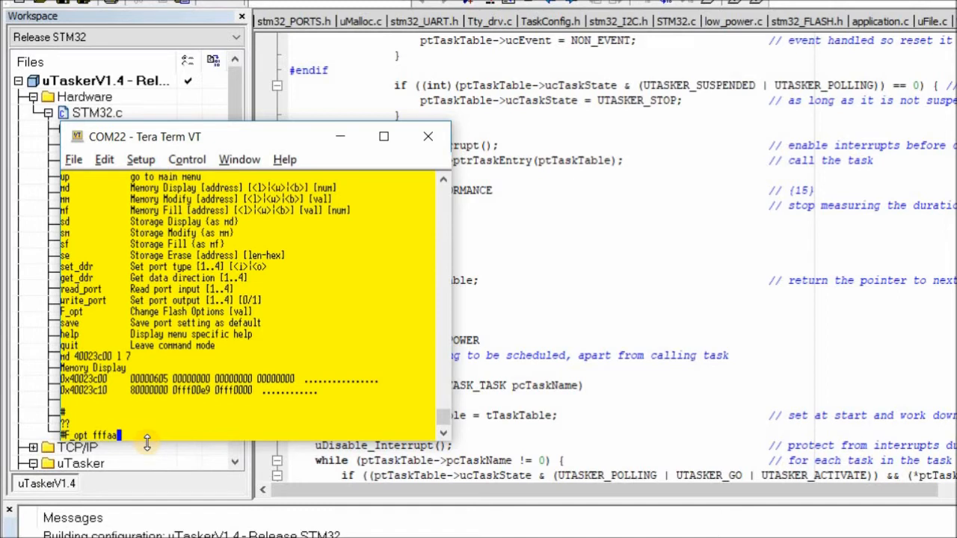
pyautogui.write('9')
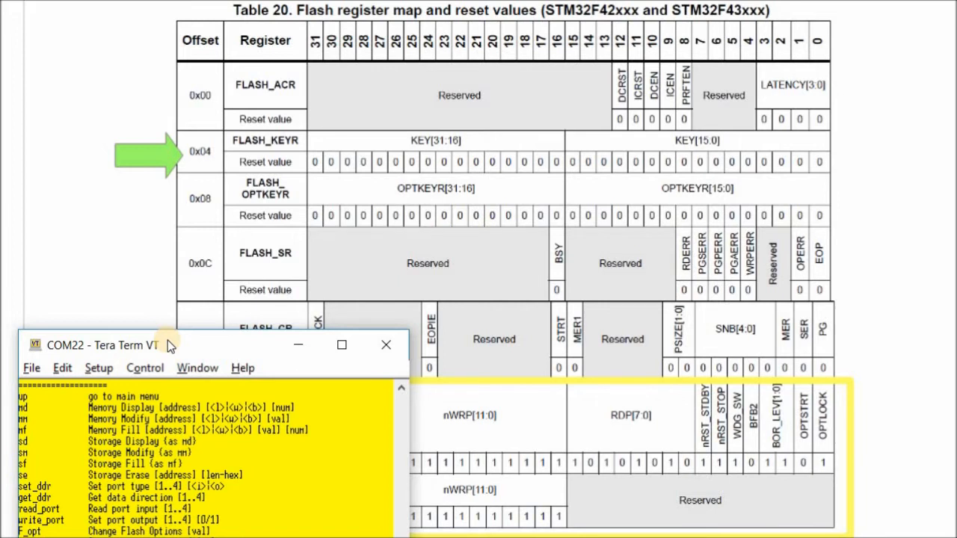
pyautogui.moveTo(202, 182)
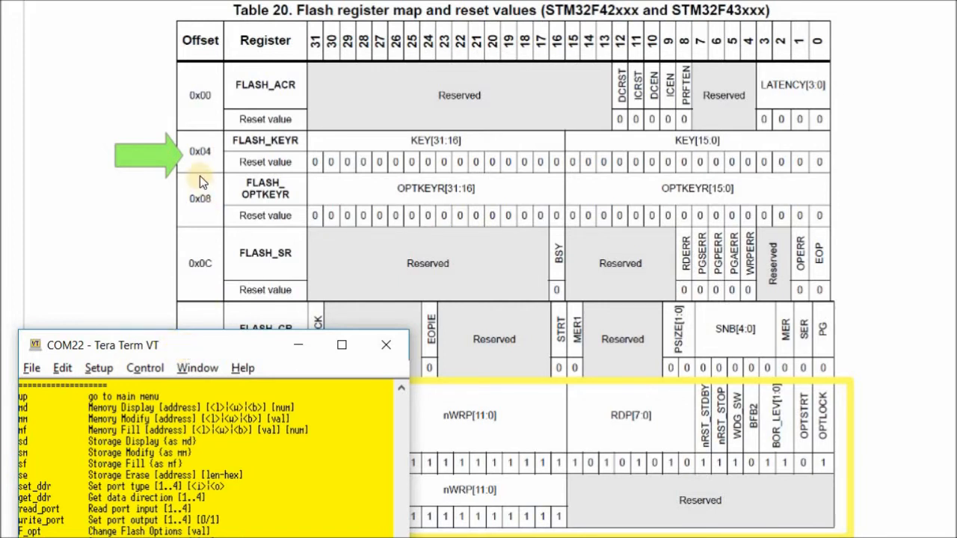
pyautogui.moveTo(514, 254)
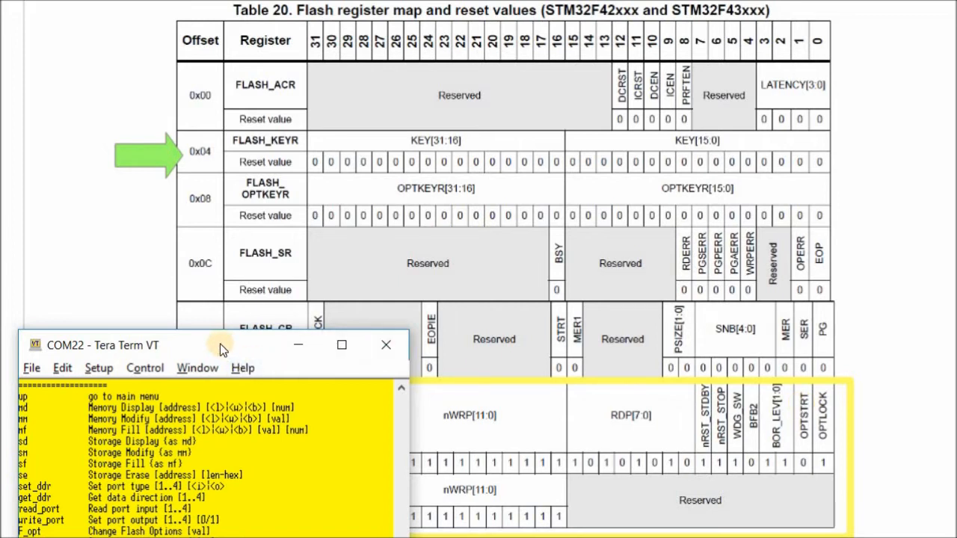
pyautogui.moveTo(648, 298)
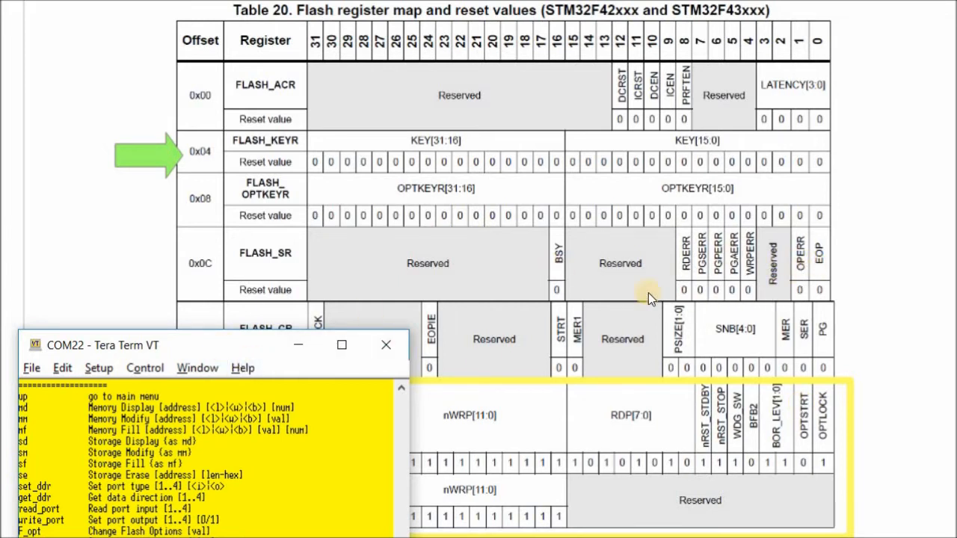
pyautogui.moveTo(557, 232)
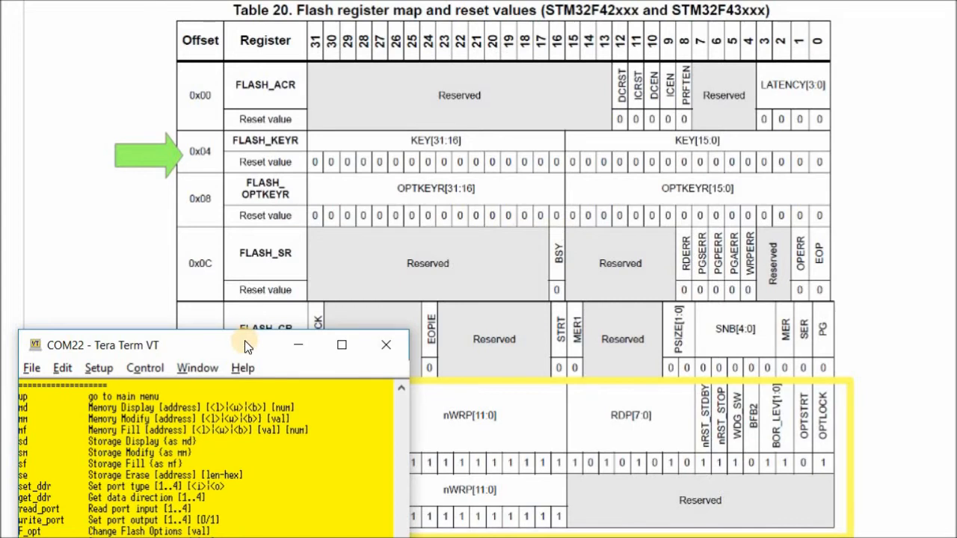
# Drag the PDF view to Table 20's flash register map beside Tera Term.
pyautogui.moveTo(247, 345); pyautogui.dragTo(275, 247)
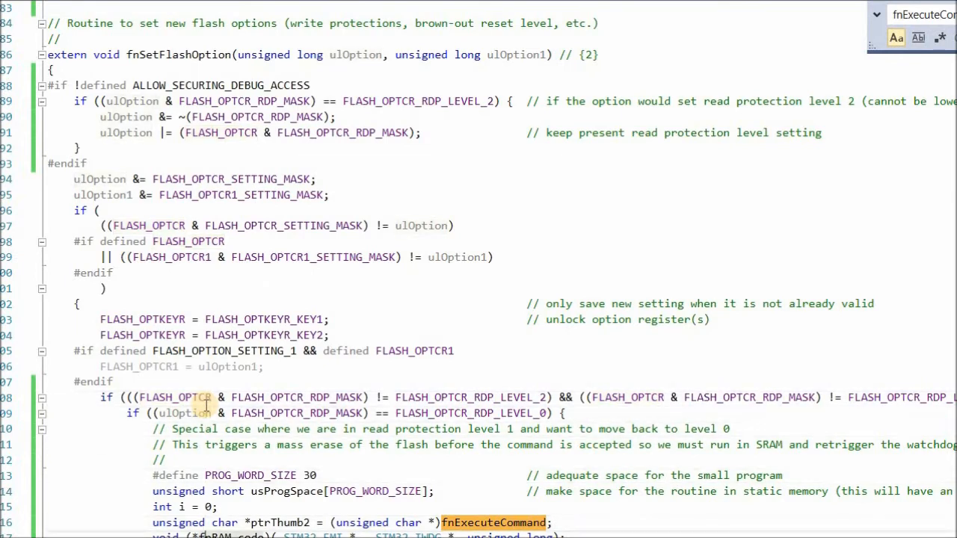
# Scroll through fnSetFlashOption to the RAM-run fnExecuteCommand routine in the STM32 driver.
pyautogui.scroll(-3)
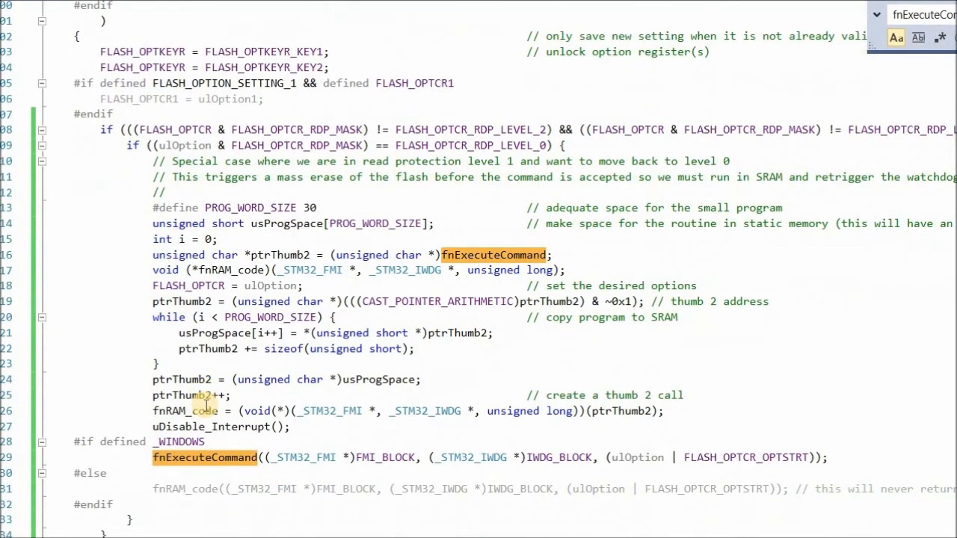
pyautogui.scroll(-3)
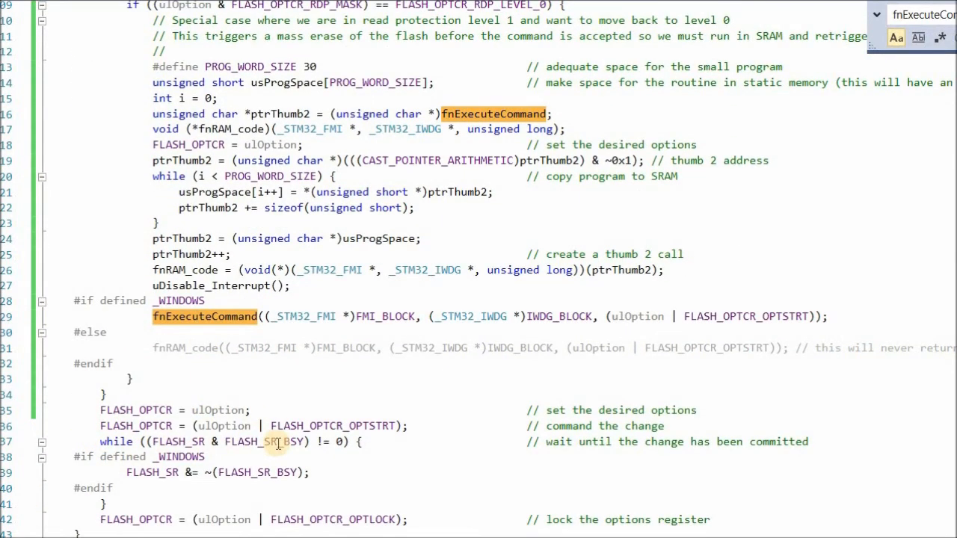
pyautogui.moveTo(272, 441)
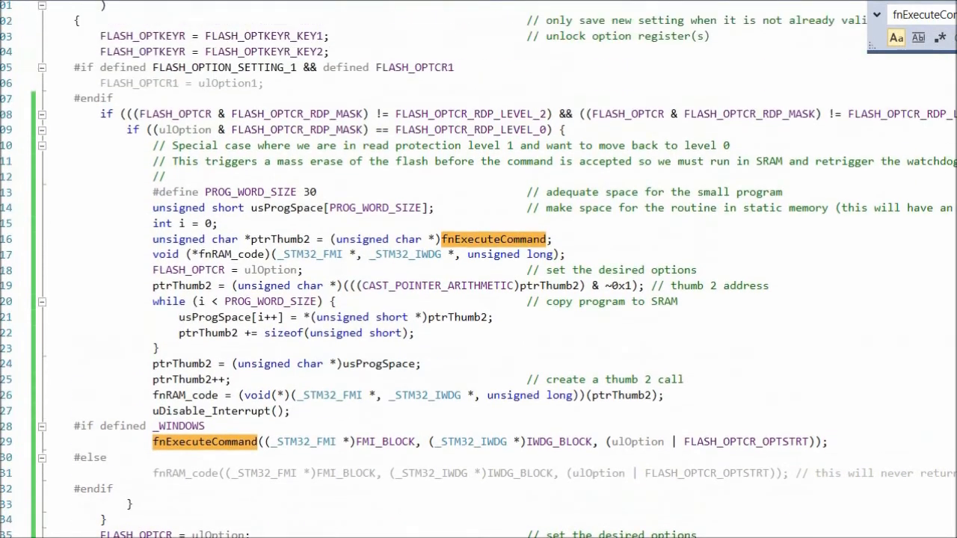
pyautogui.scroll(3)
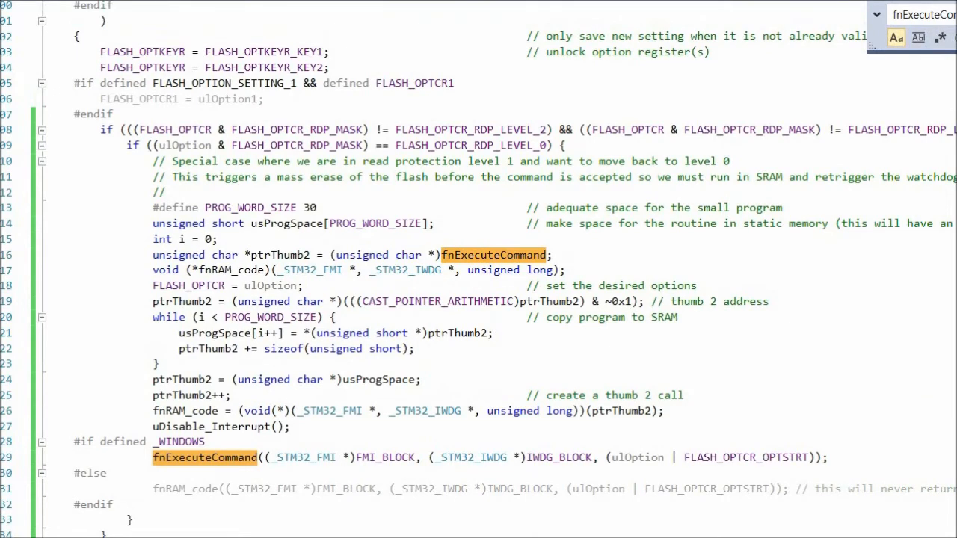
pyautogui.scroll(-3)
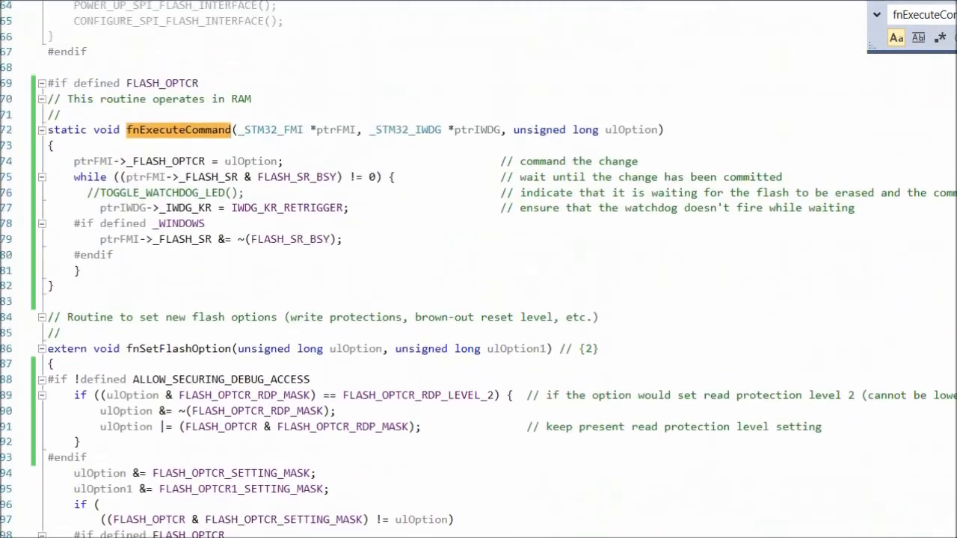
pyautogui.scroll(3)
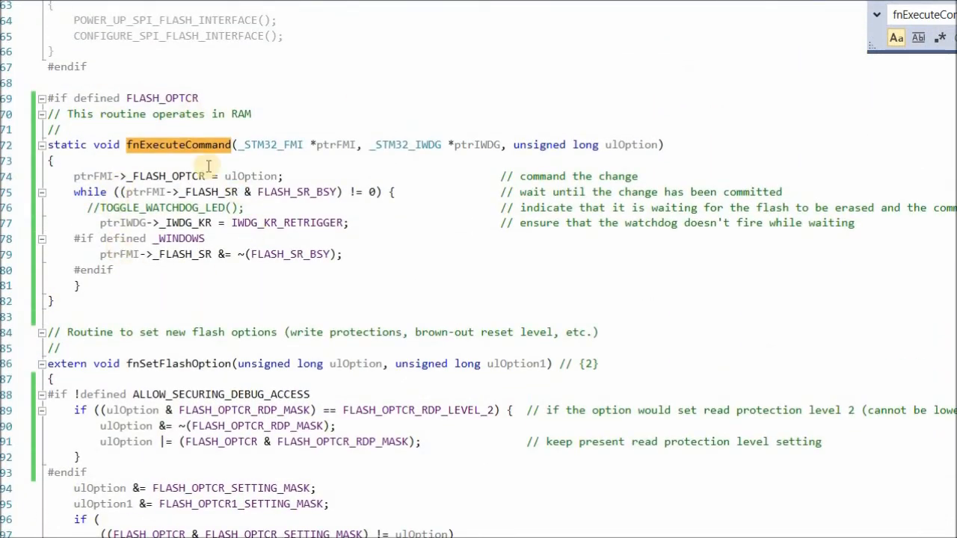
pyautogui.moveTo(180, 255)
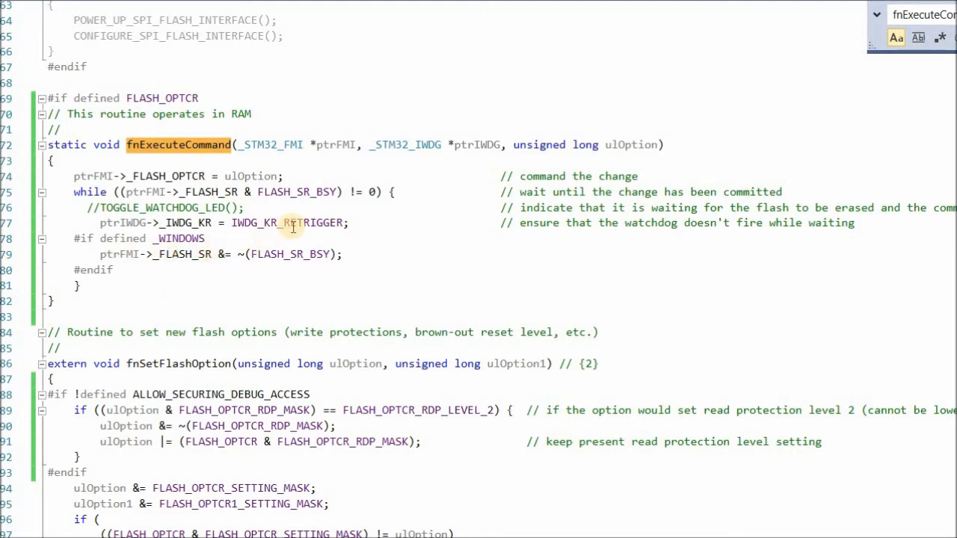
pyautogui.moveTo(780, 230)
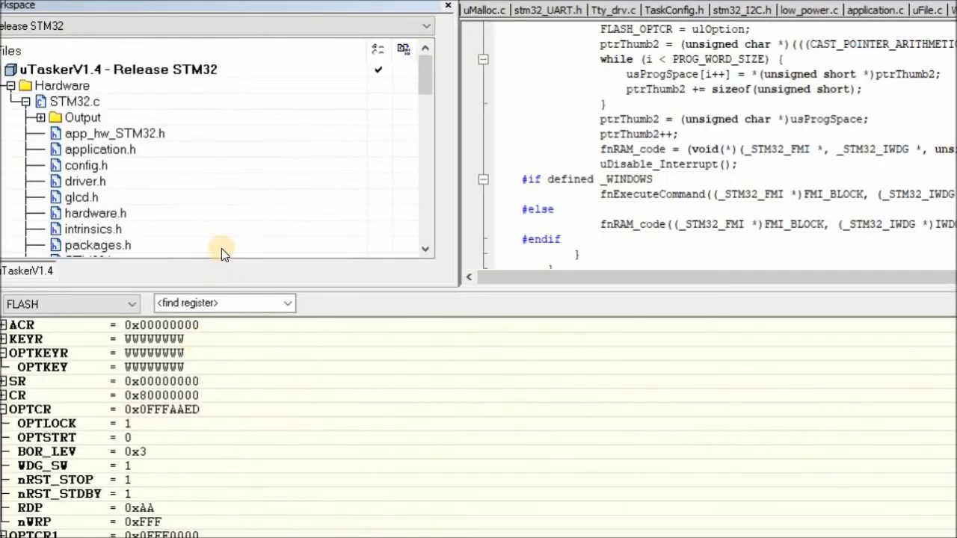
pyautogui.moveTo(236, 157)
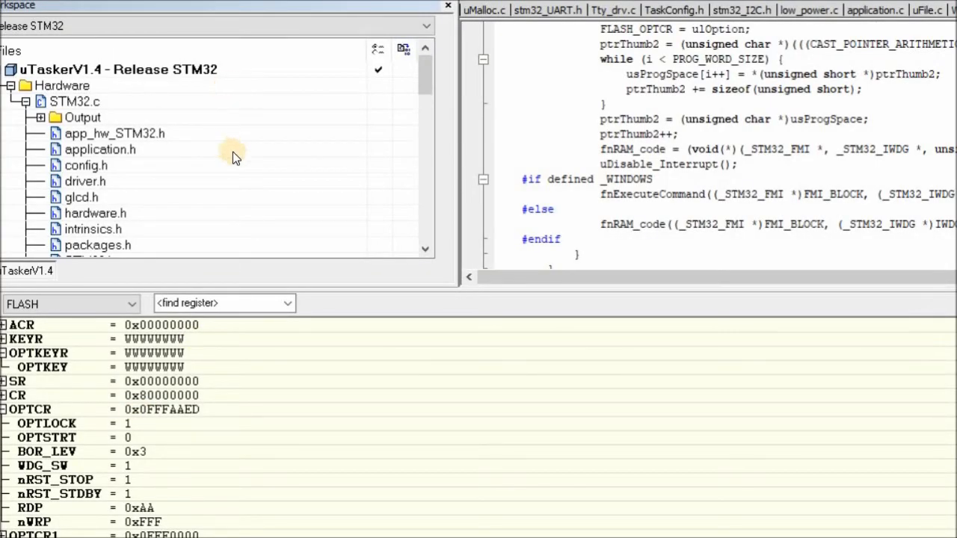
pyautogui.moveTo(91, 404)
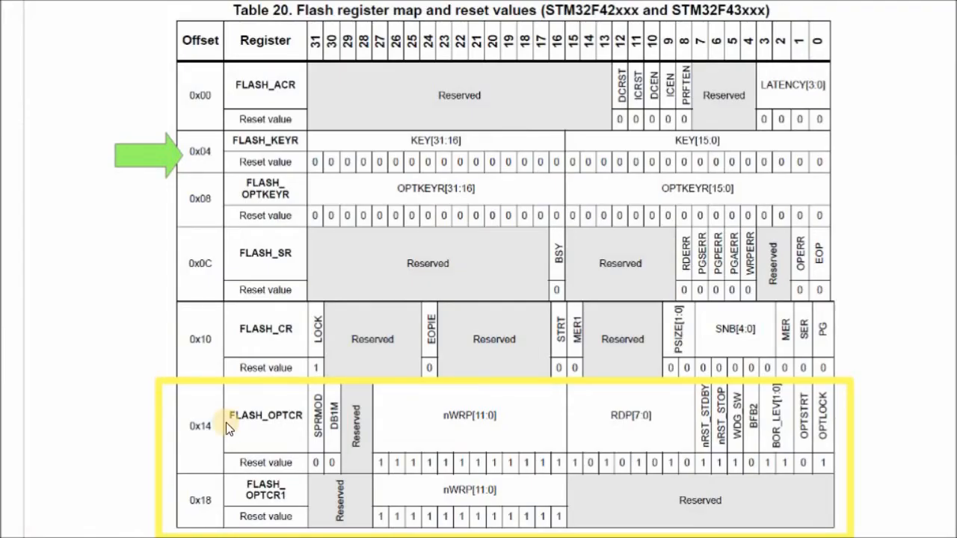
pyautogui.moveTo(236, 321)
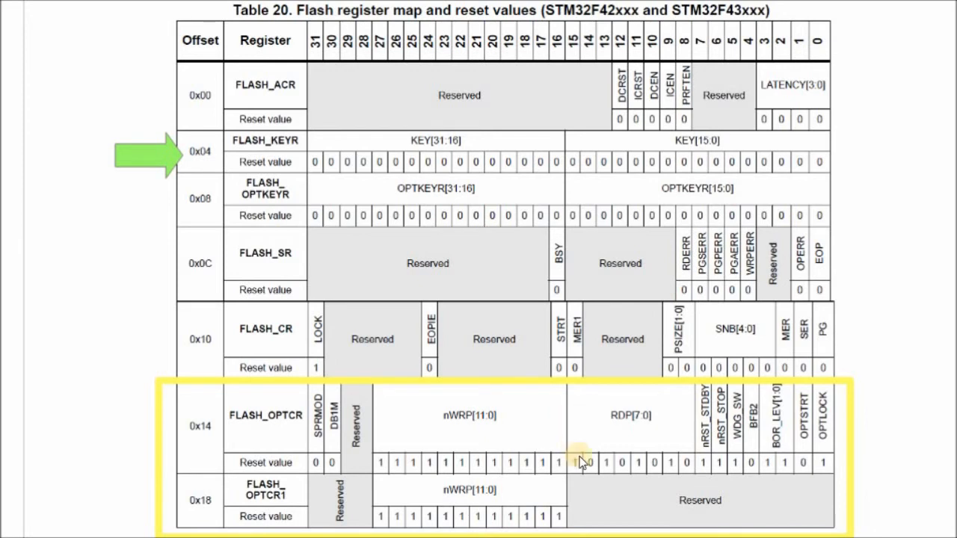
pyautogui.moveTo(676, 459)
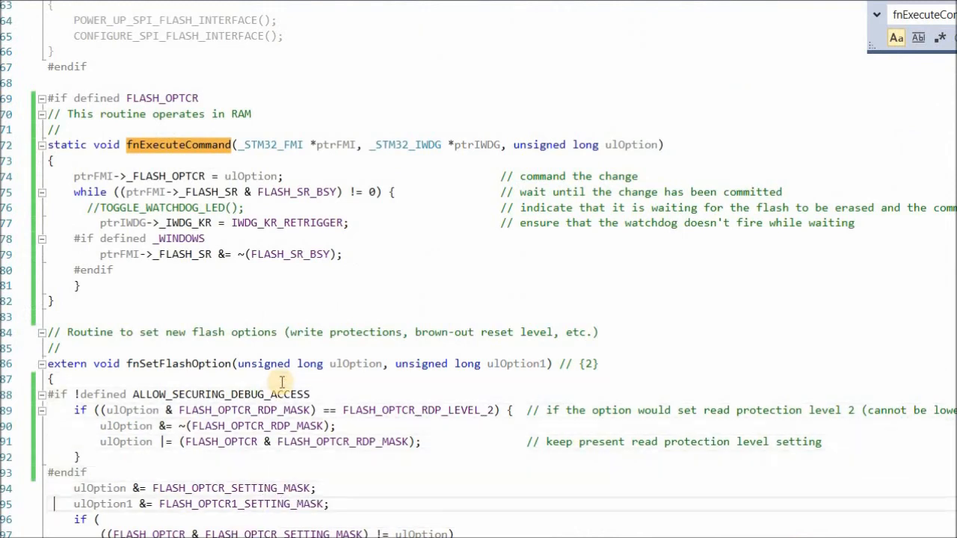
pyautogui.moveTo(178, 365)
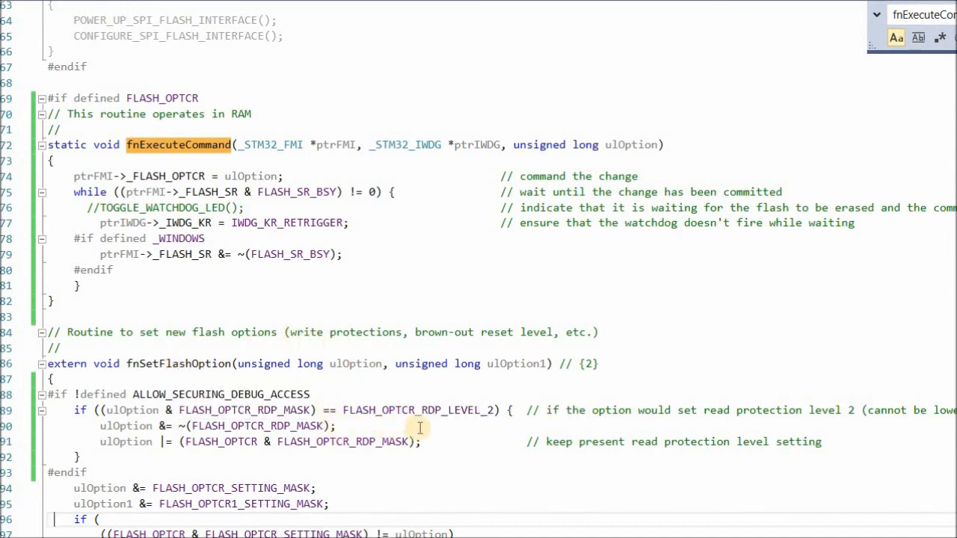
pyautogui.moveTo(470, 410)
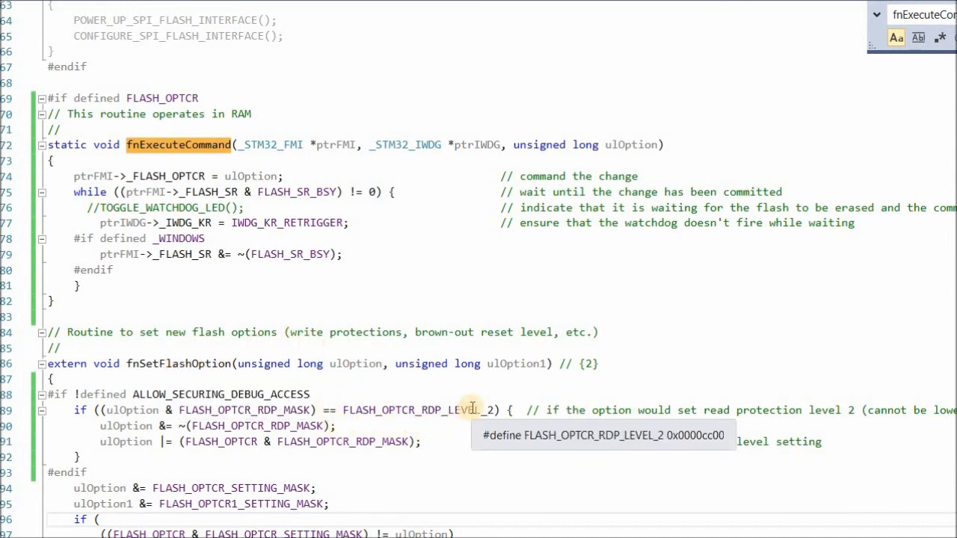
pyautogui.moveTo(372, 435)
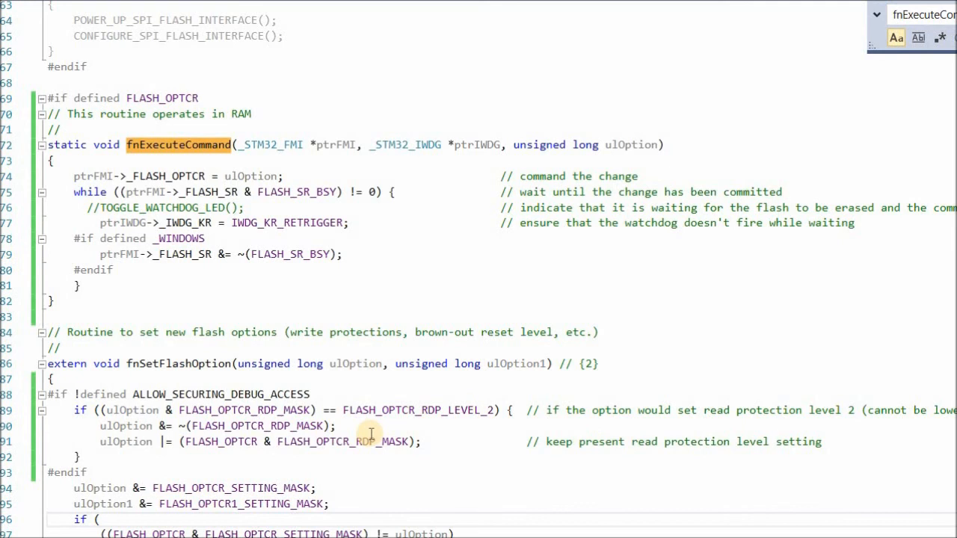
pyautogui.moveTo(392, 410)
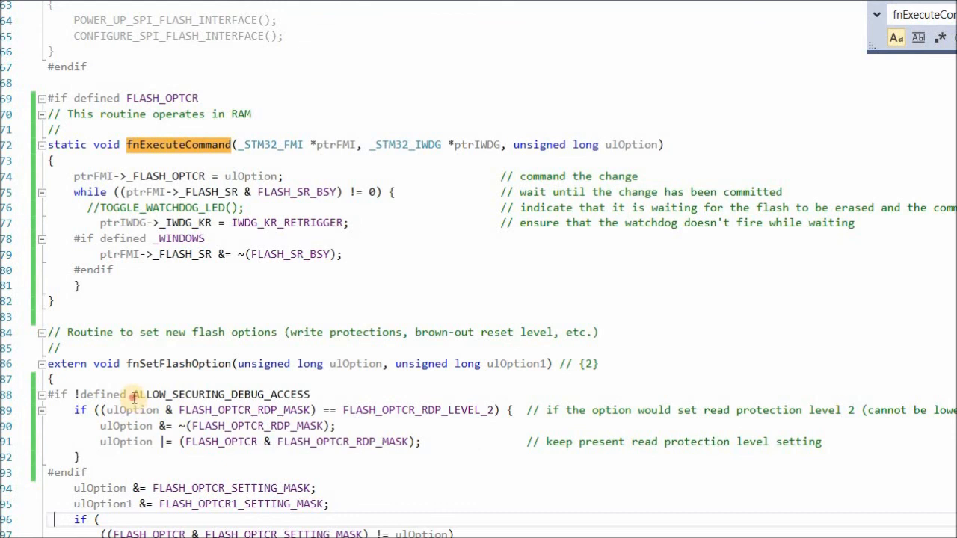
pyautogui.doubleClick(221, 395)
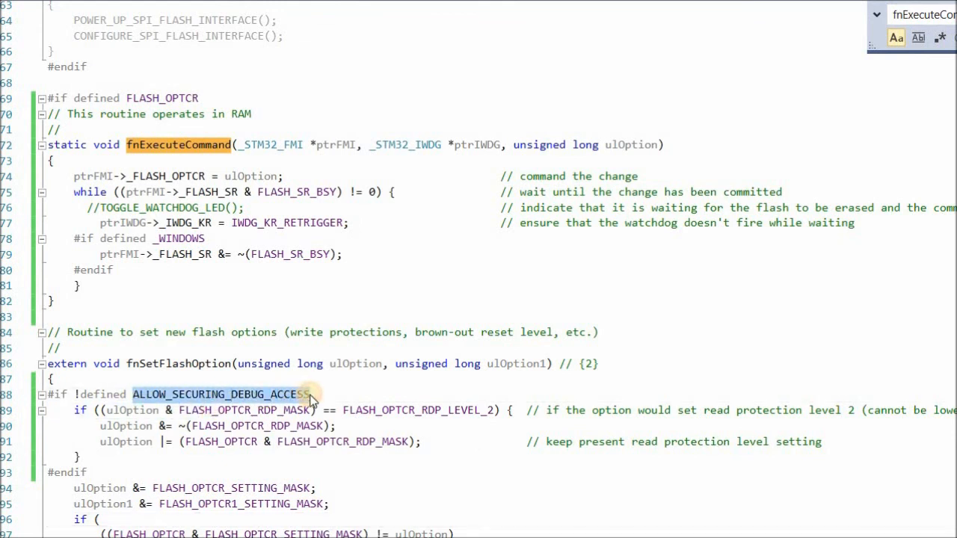